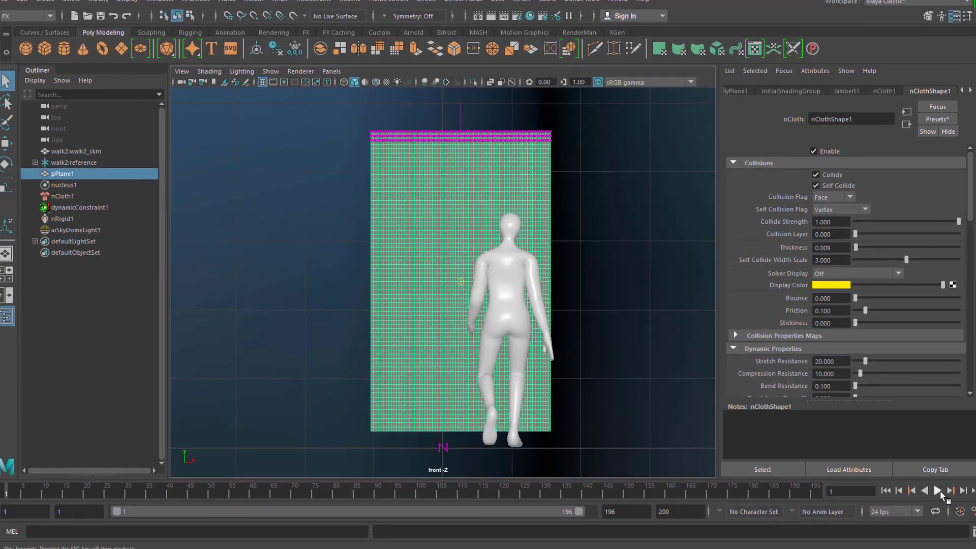
Step: Play the finished demo of the walking figure pushing the hanging cloth plane
click(941, 492)
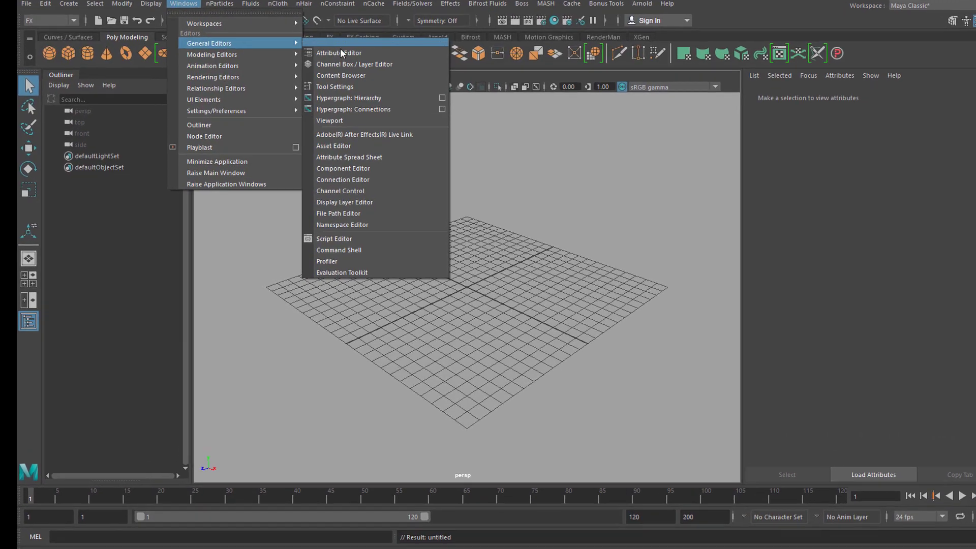
Step: Import walk2.ma from the Content Browser's Motion Capture examples
click(340, 75)
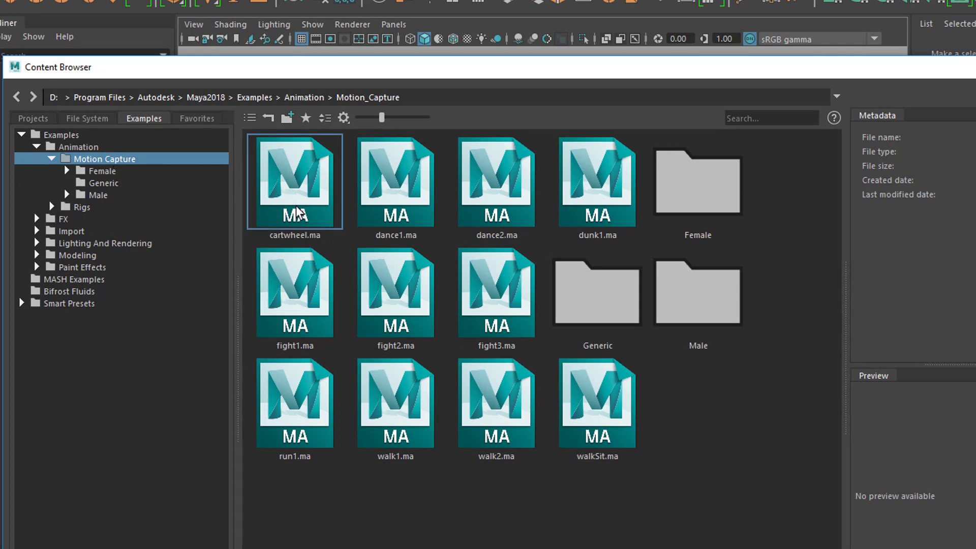
click(394, 181)
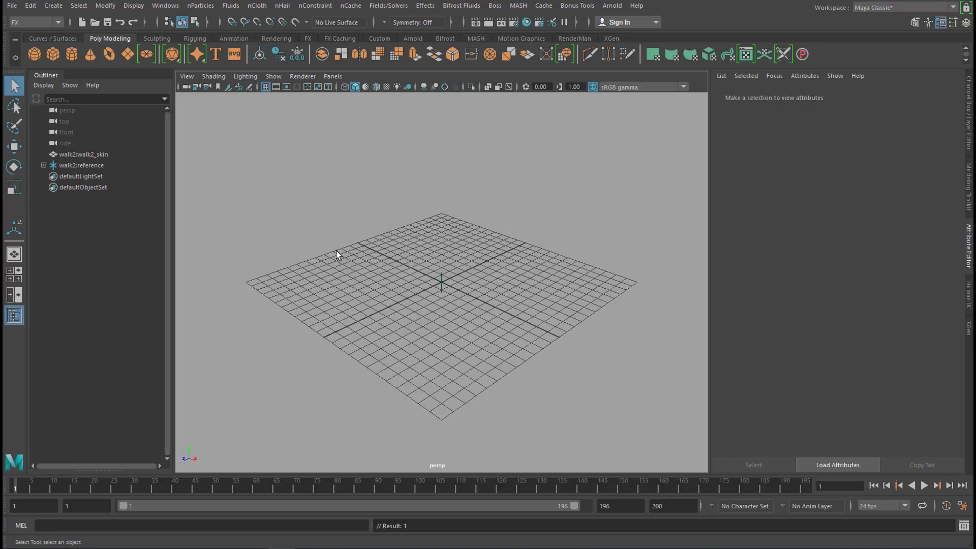
mouse_move(548, 308)
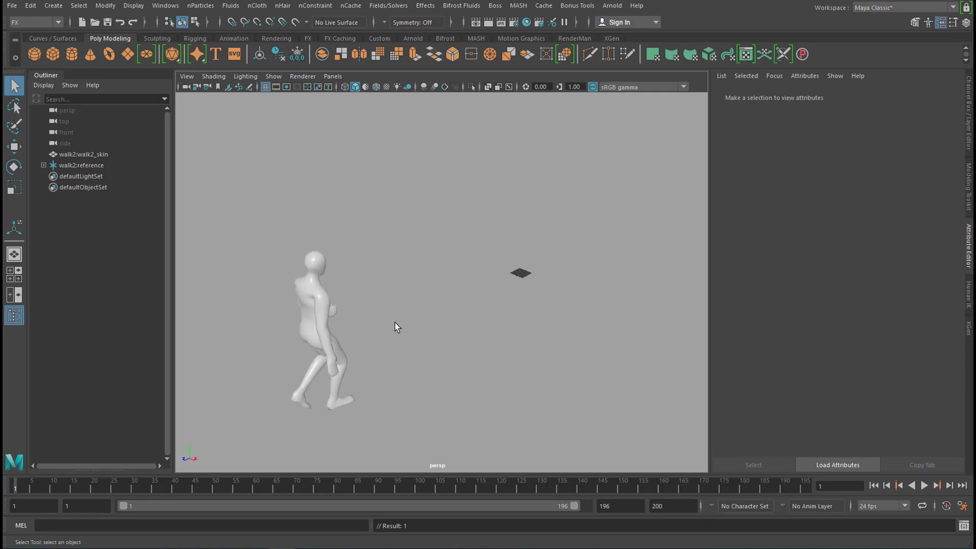
Step: Scale down walk2:reference and play the walk to check its size on the grid
click(936, 485)
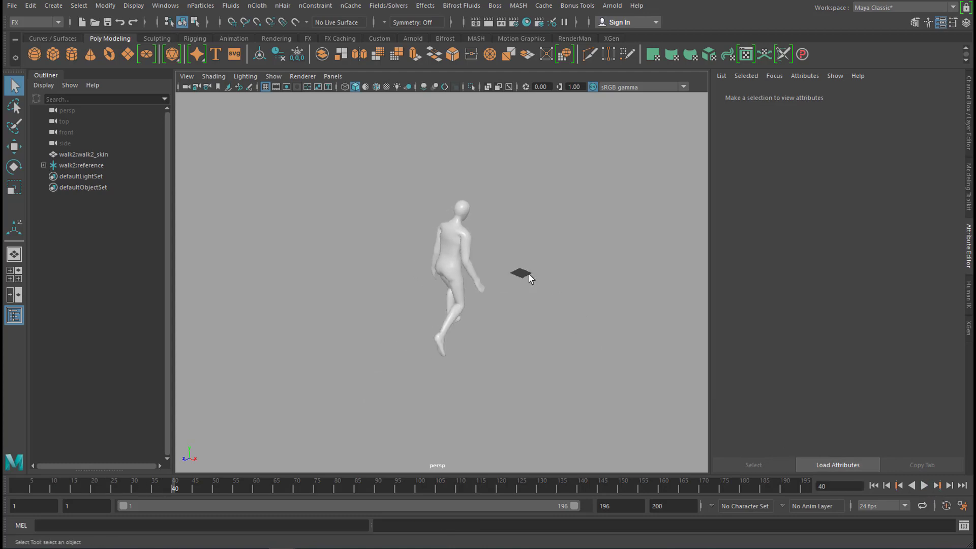
click(81, 164)
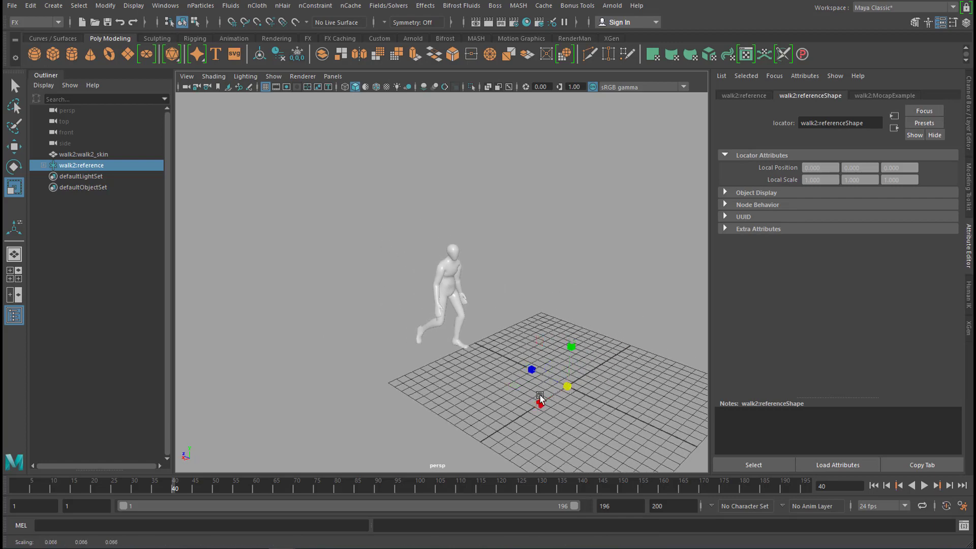
click(923, 485)
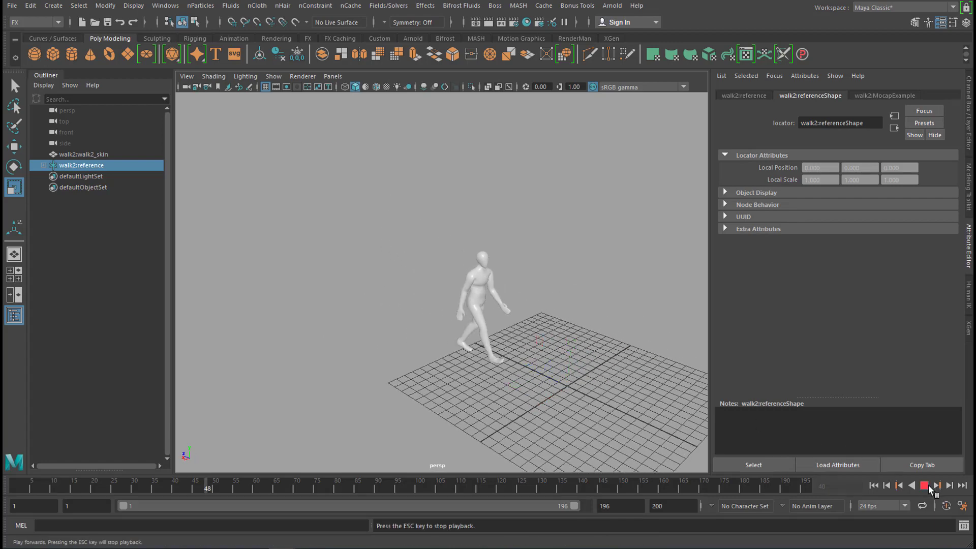
click(935, 485)
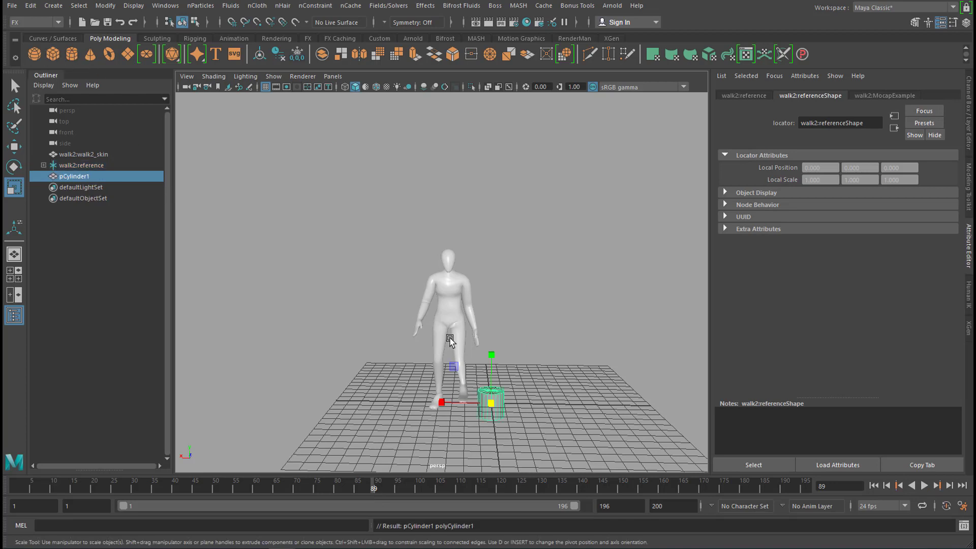
Step: Shrink the new cylinder and move it into the figure's walking path
click(14, 166)
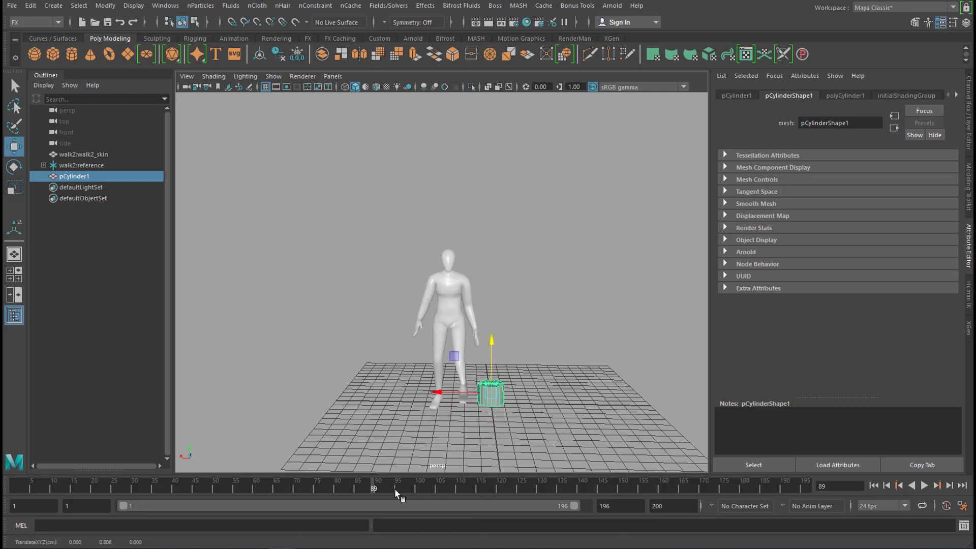
click(923, 486)
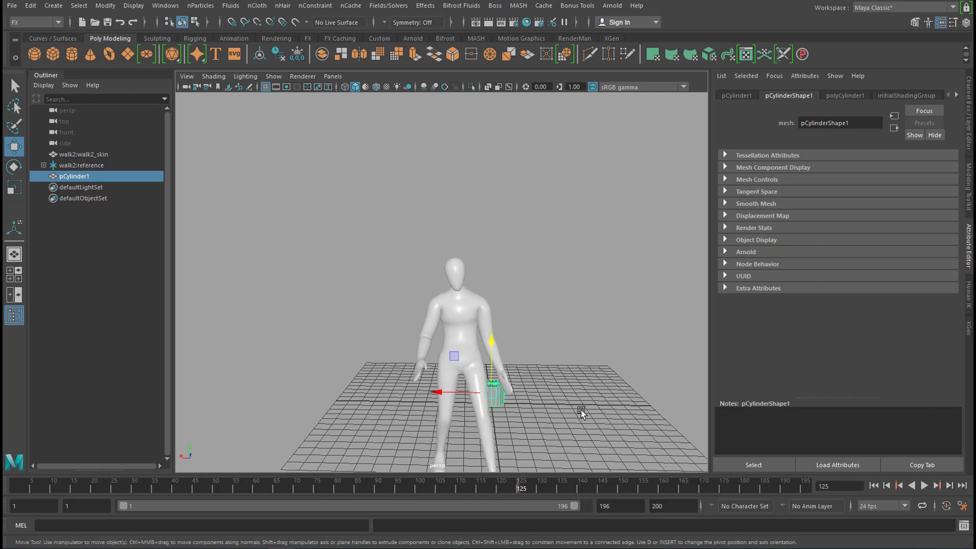
mouse_move(562, 460)
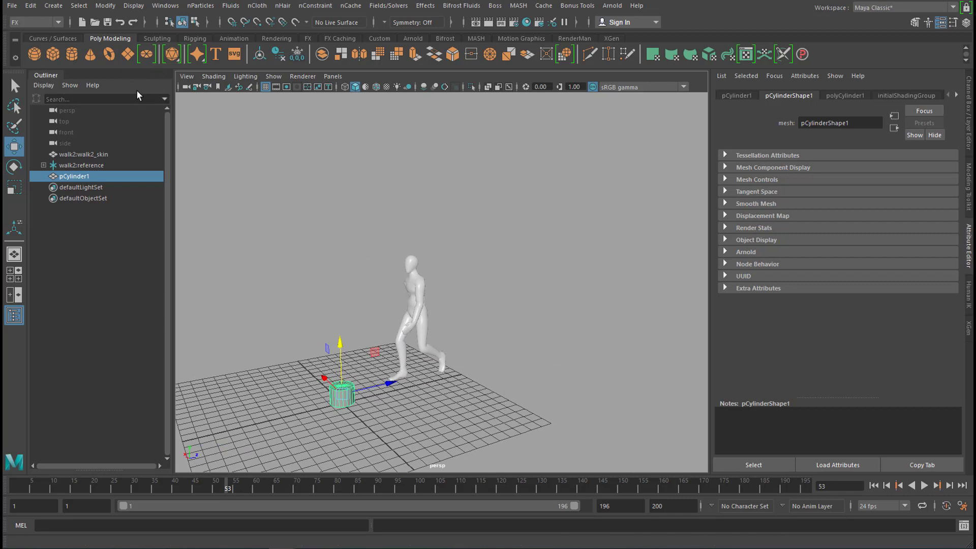
mouse_move(127, 54)
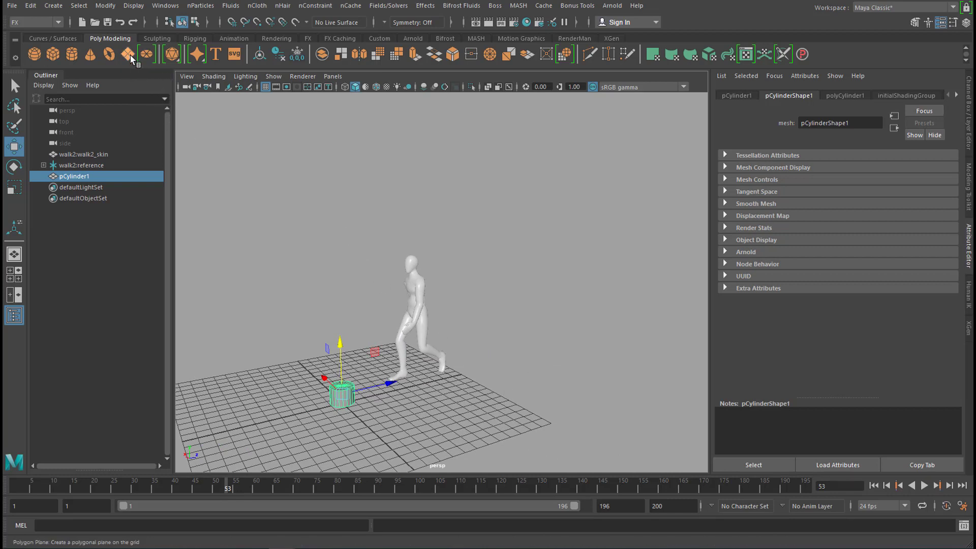
mouse_move(135, 67)
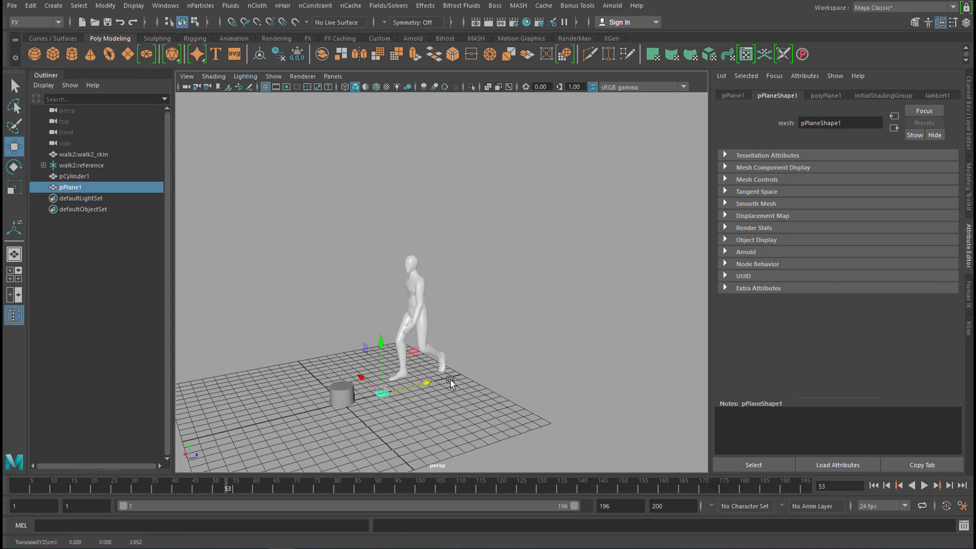
mouse_move(491, 396)
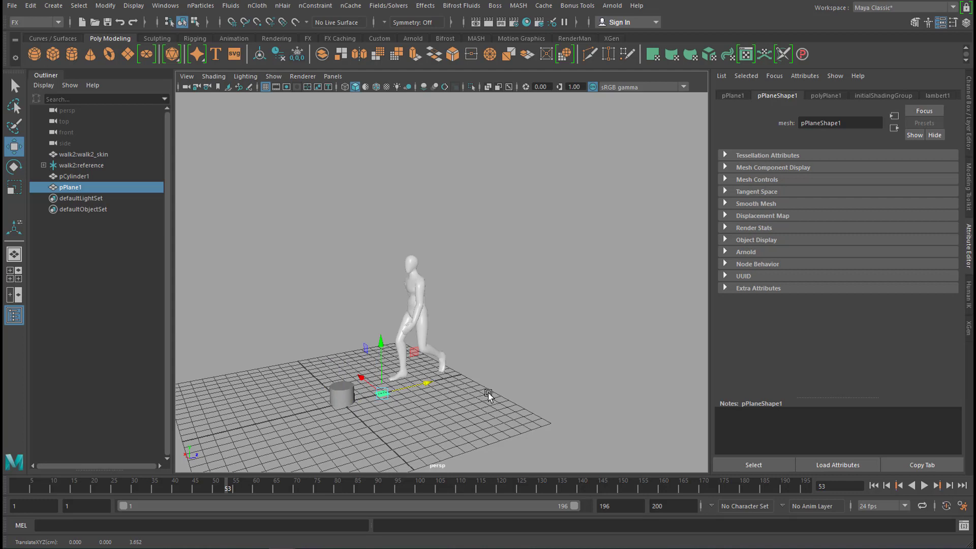
mouse_move(493, 400)
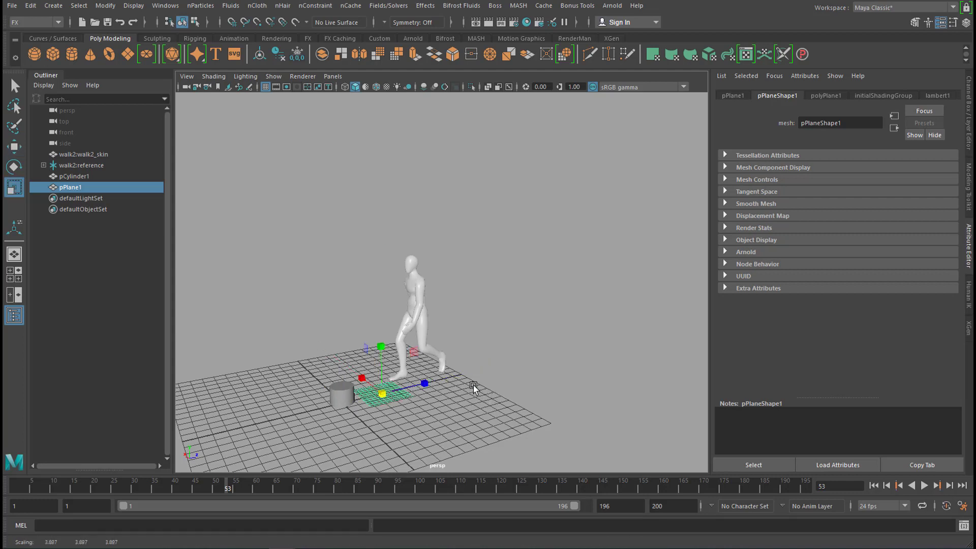
mouse_move(551, 412)
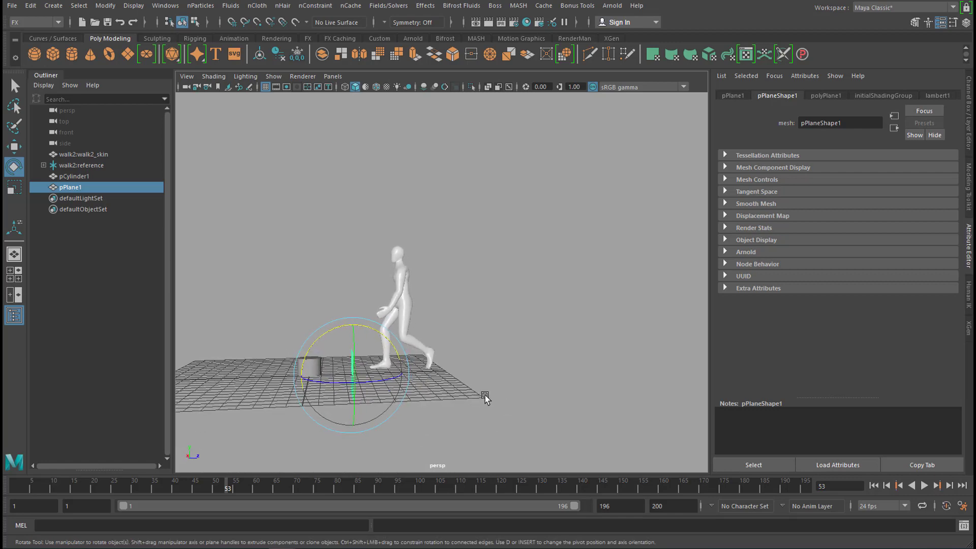
mouse_move(563, 357)
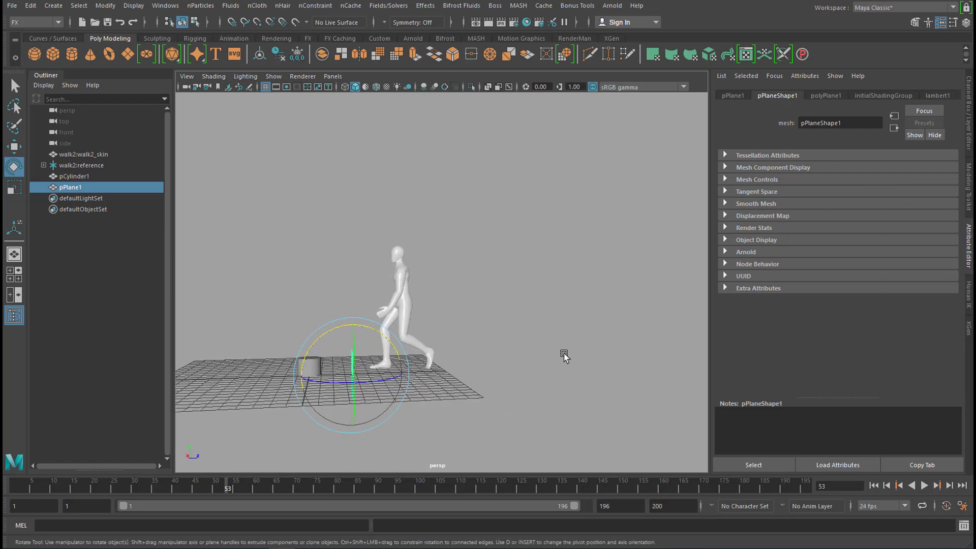
mouse_move(504, 335)
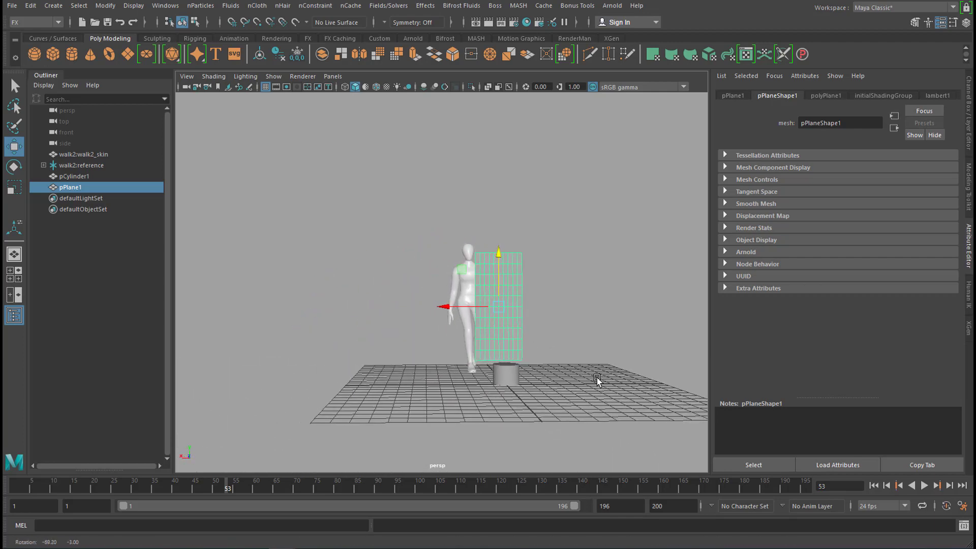
Step: Slide the upright plane above the cylinder into the figure's path and replay the walk
click(923, 485)
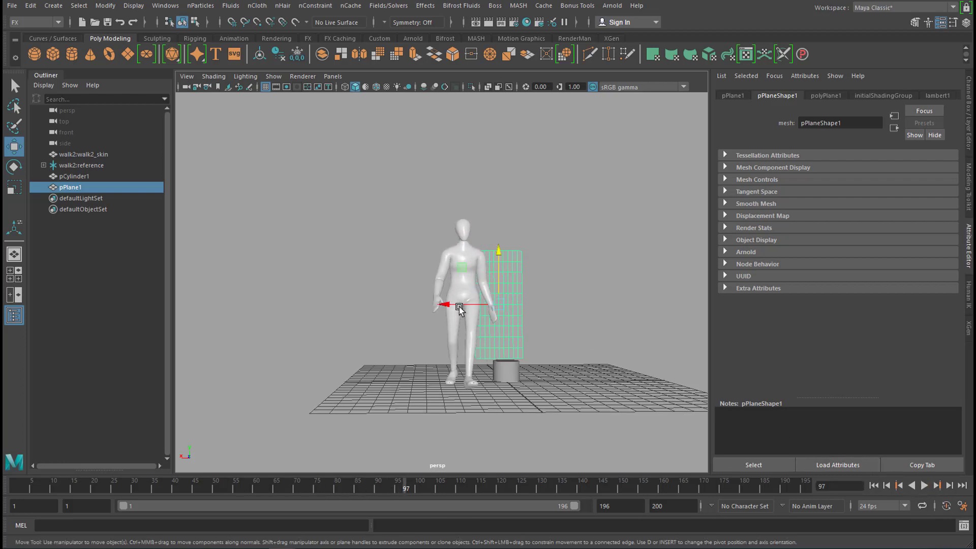
click(911, 485)
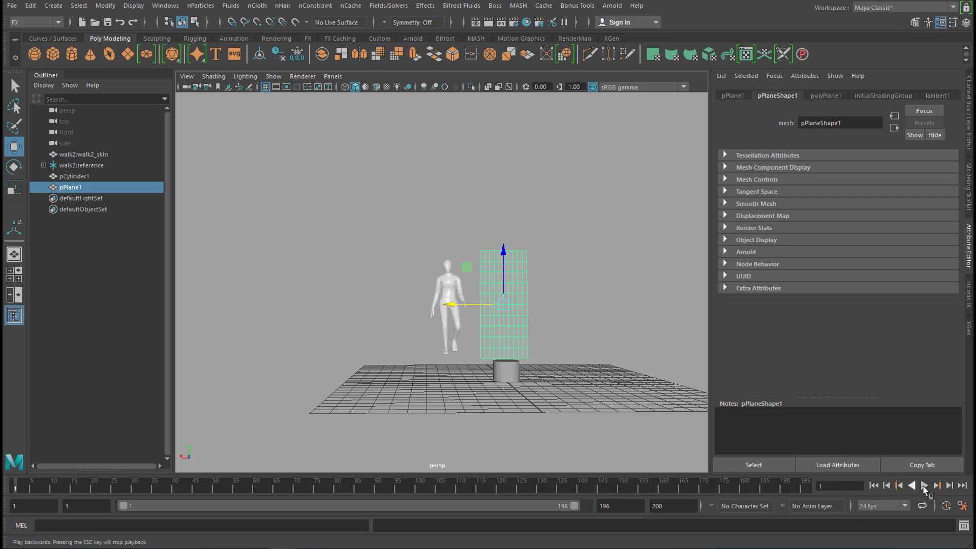
click(924, 486)
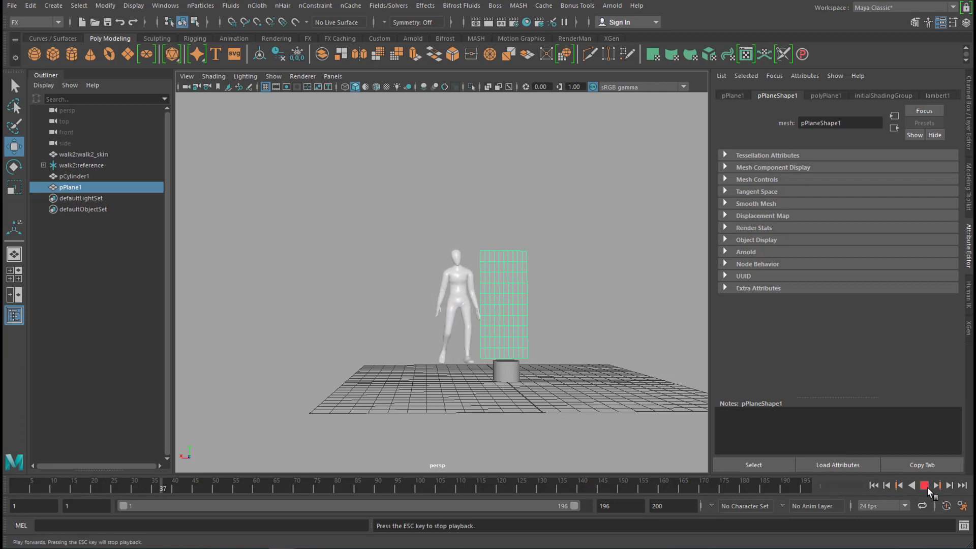
click(936, 485)
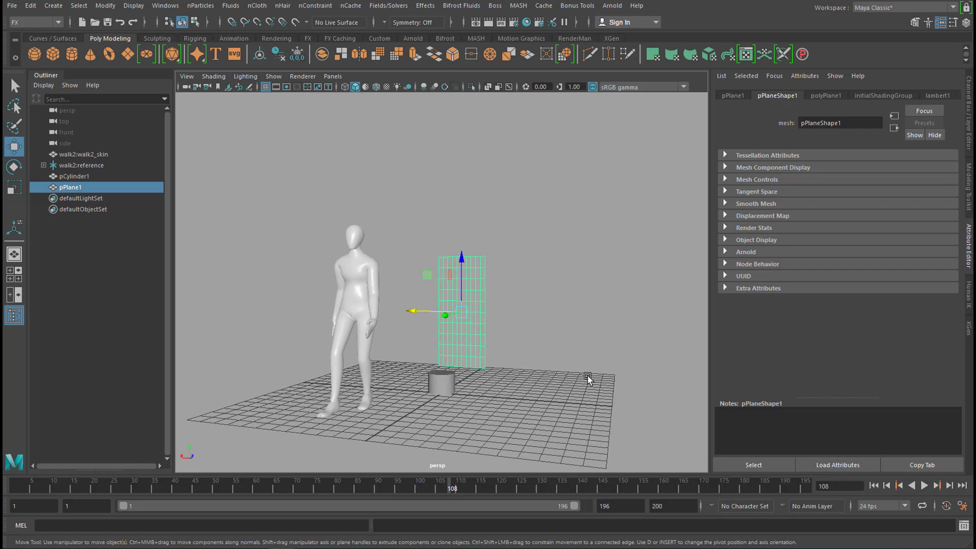
mouse_move(563, 324)
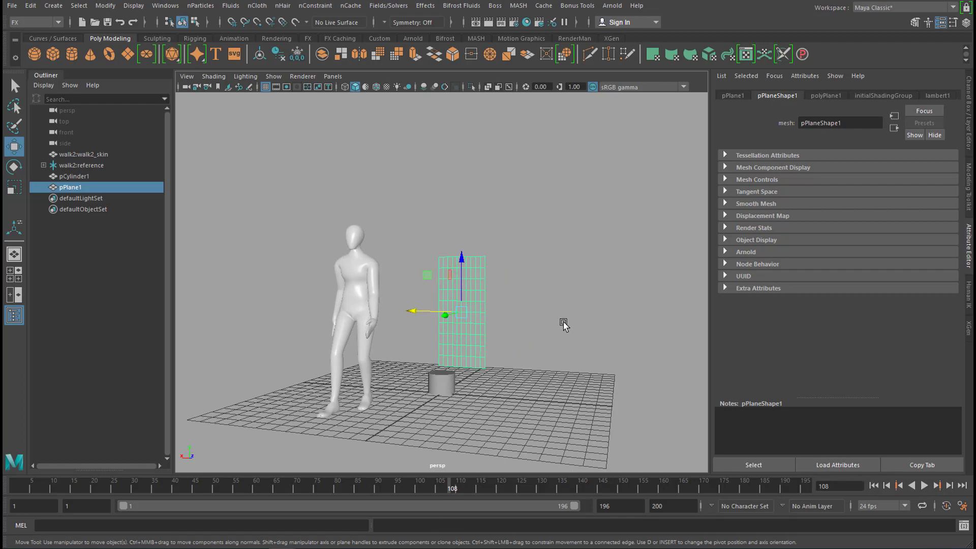
mouse_move(539, 297)
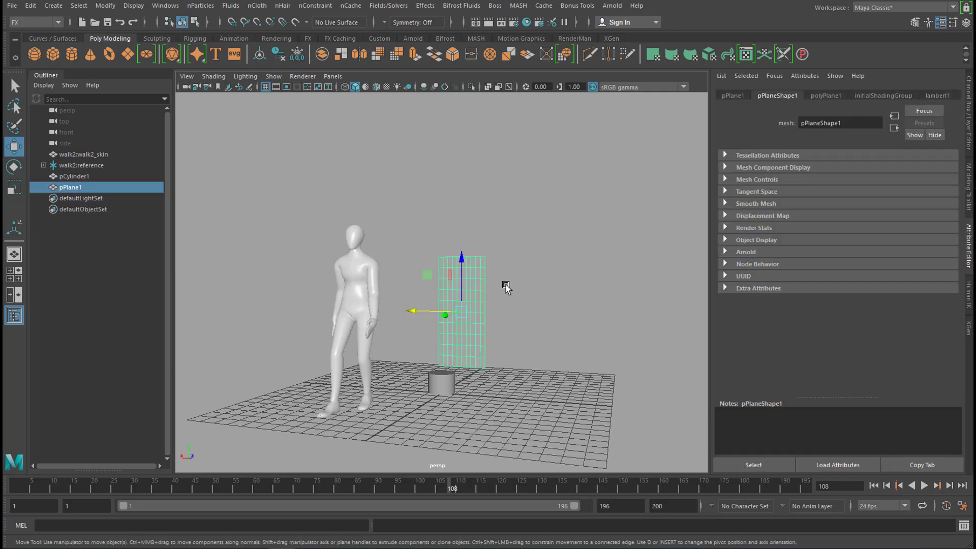
mouse_move(476, 283)
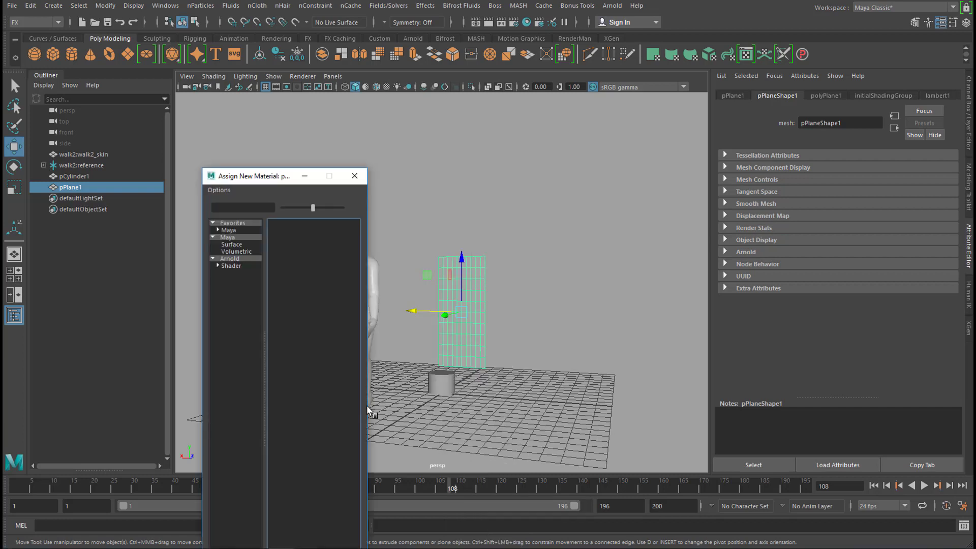
Step: Assign the plane a new Lambert with a pink-to-blue Ramp texture on Color
click(228, 238)
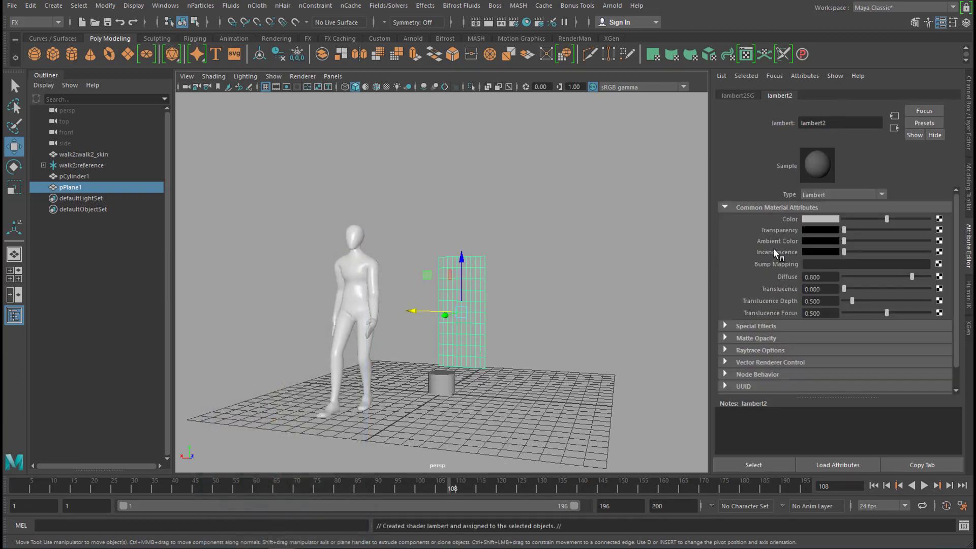
click(821, 219)
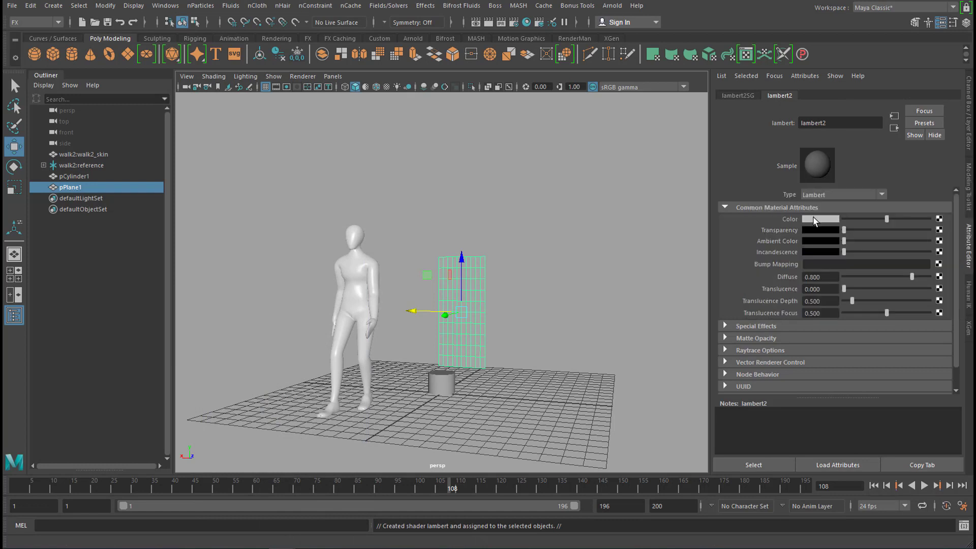
click(939, 219)
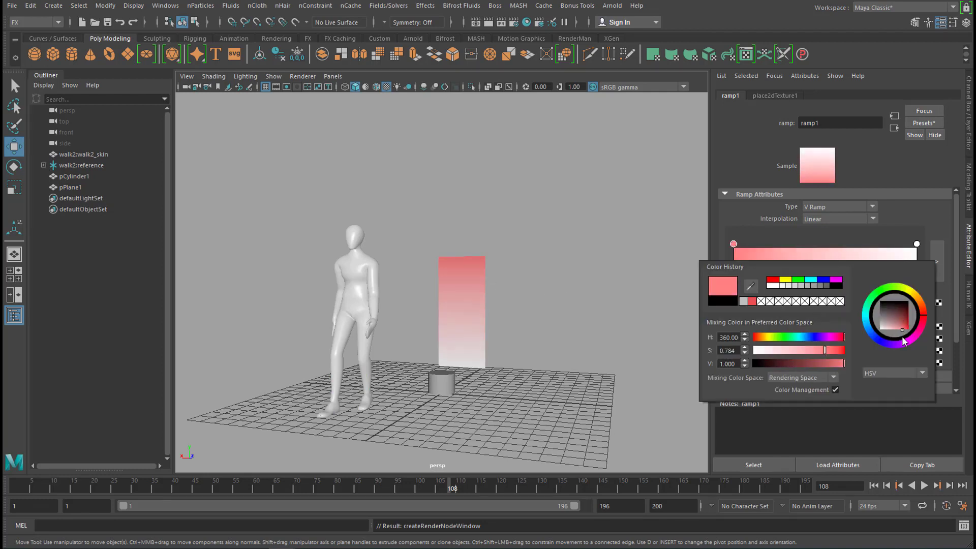
click(958, 330)
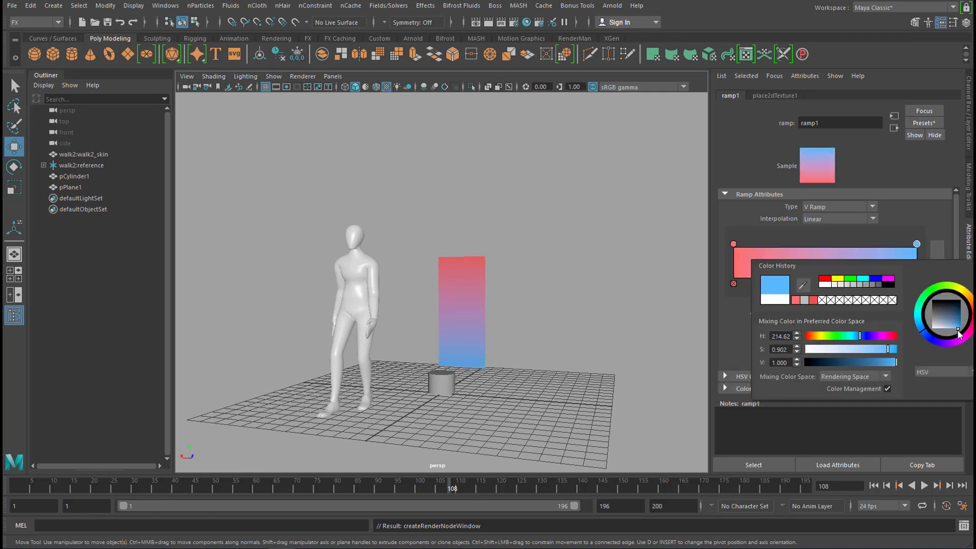
click(71, 187)
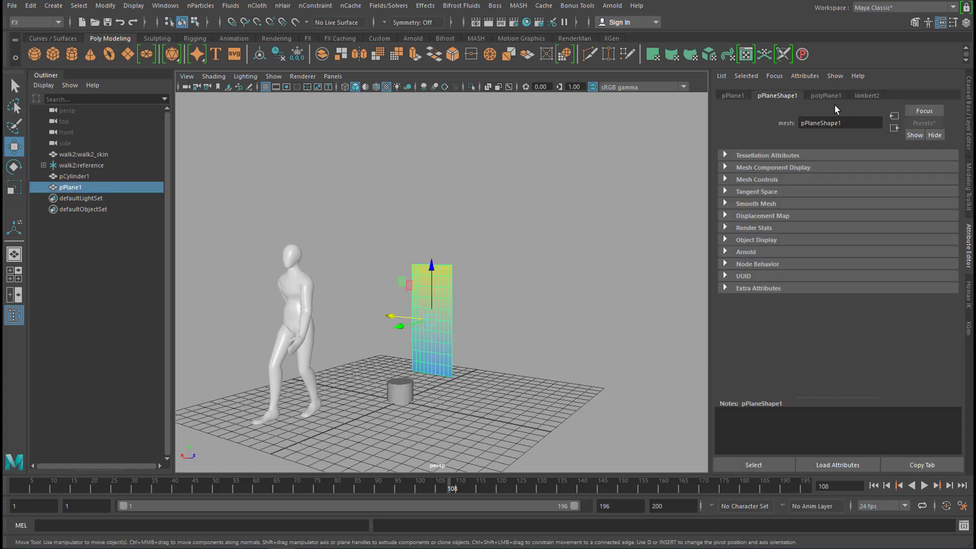
Step: Set polyPlane1 Subdivisions Width and Height to 150
click(825, 94)
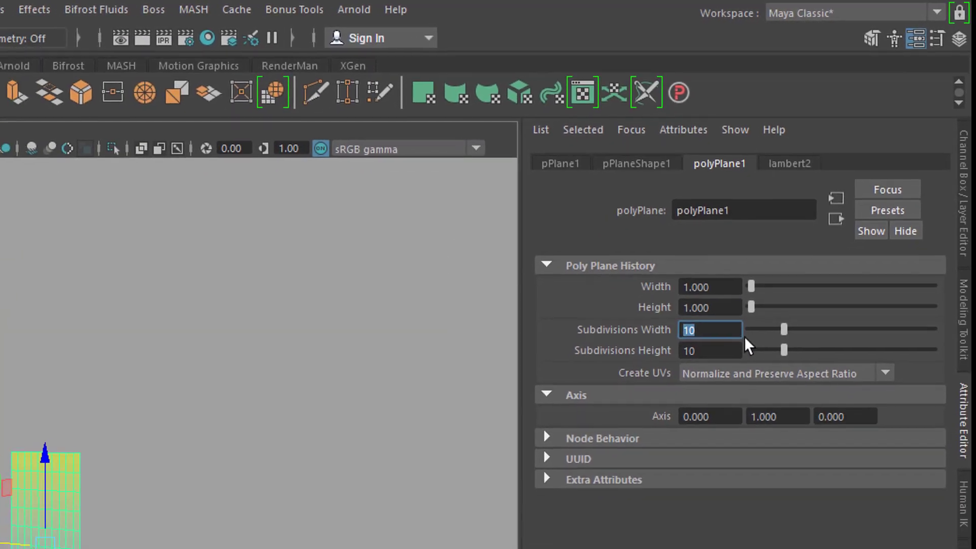
text(15)
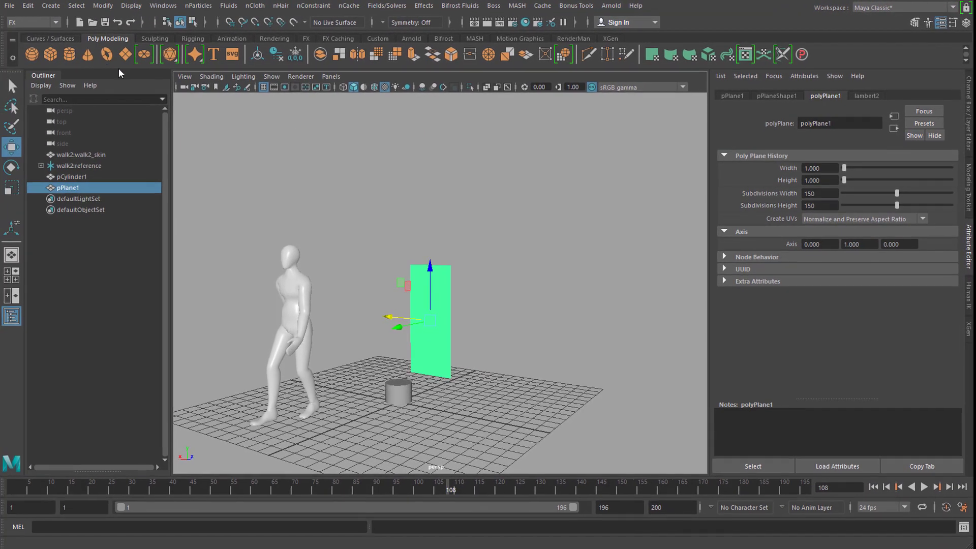
click(32, 22)
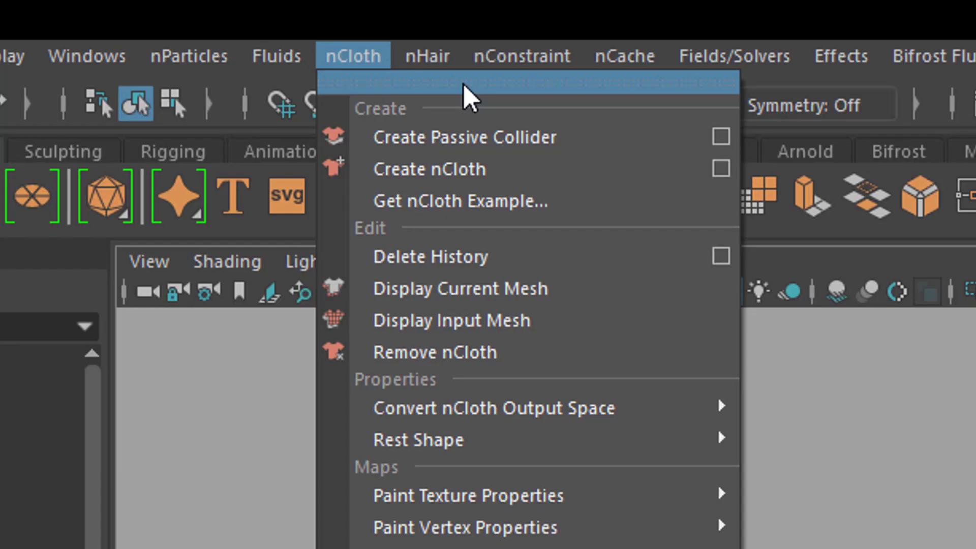
mouse_move(510, 169)
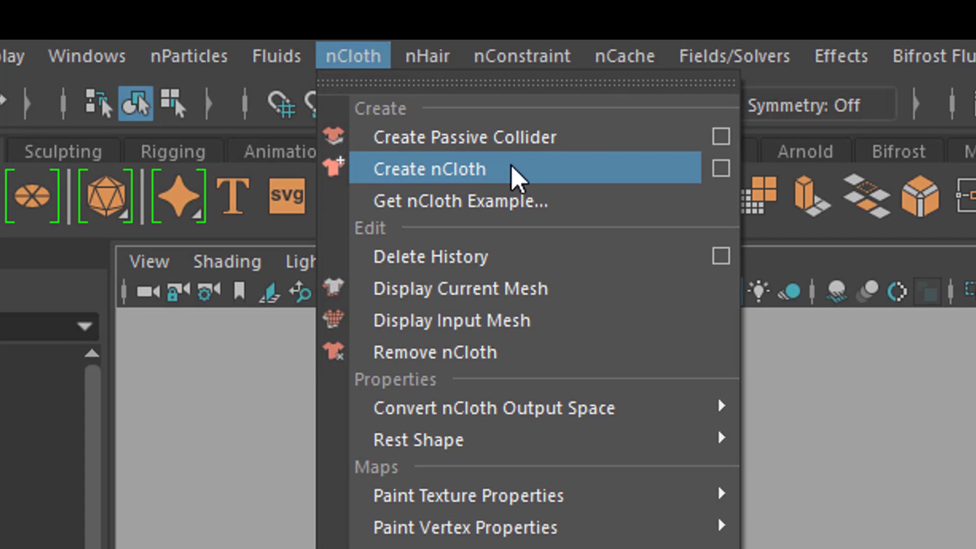
Step: Create nCloth on the plane, play its fall from frame start, then select nucleus1
click(428, 169)
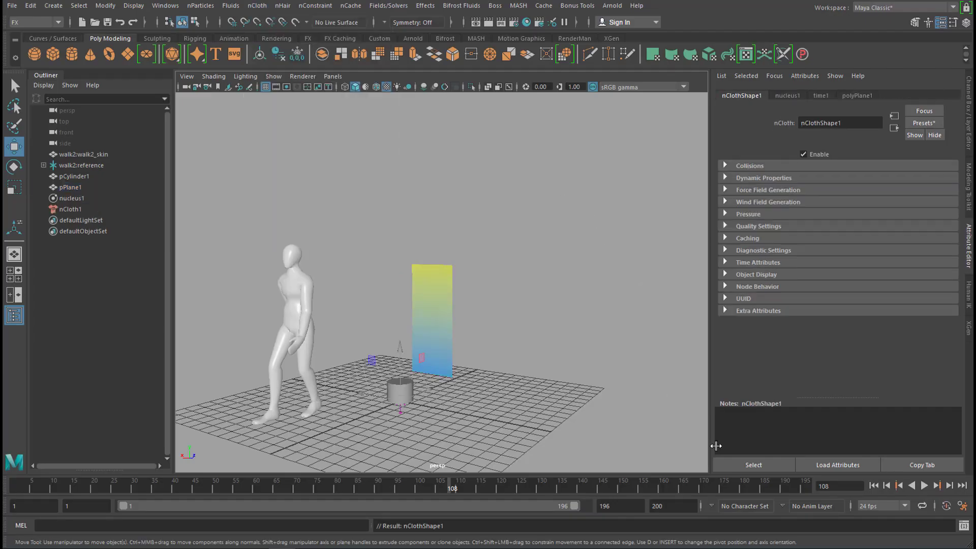
click(885, 485)
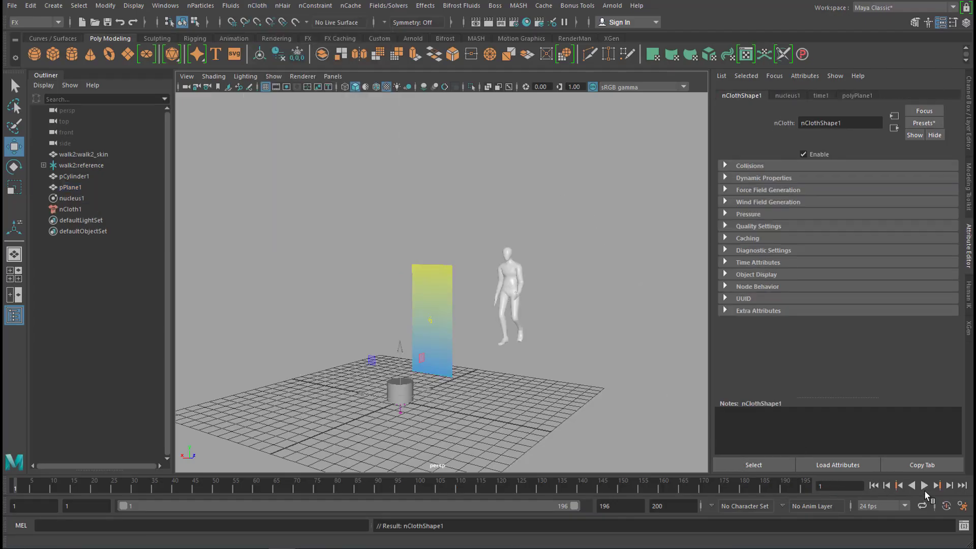
click(923, 486)
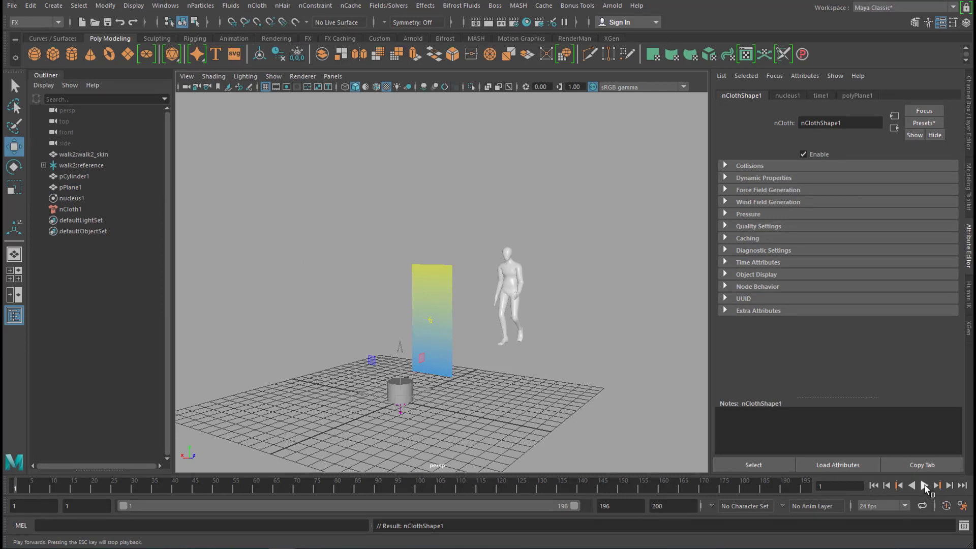
click(923, 485)
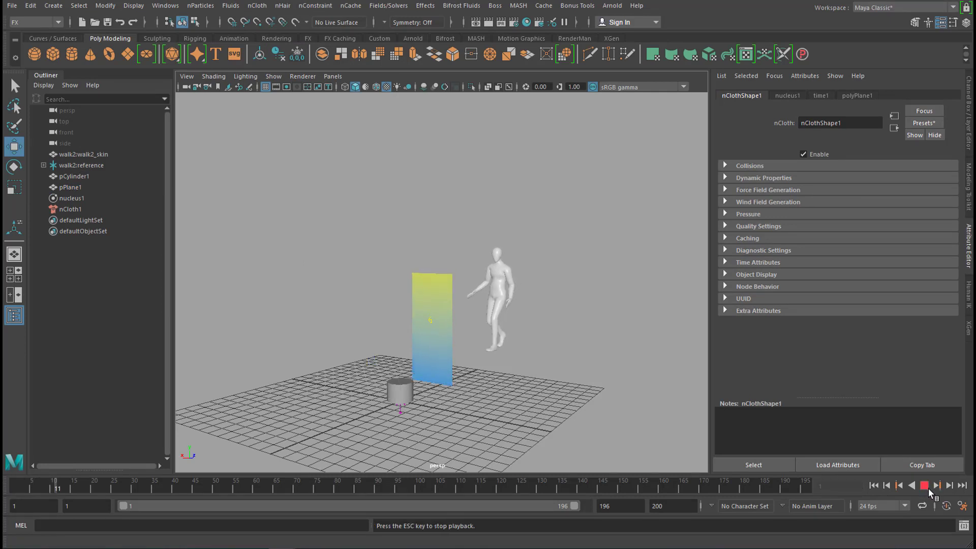
click(936, 485)
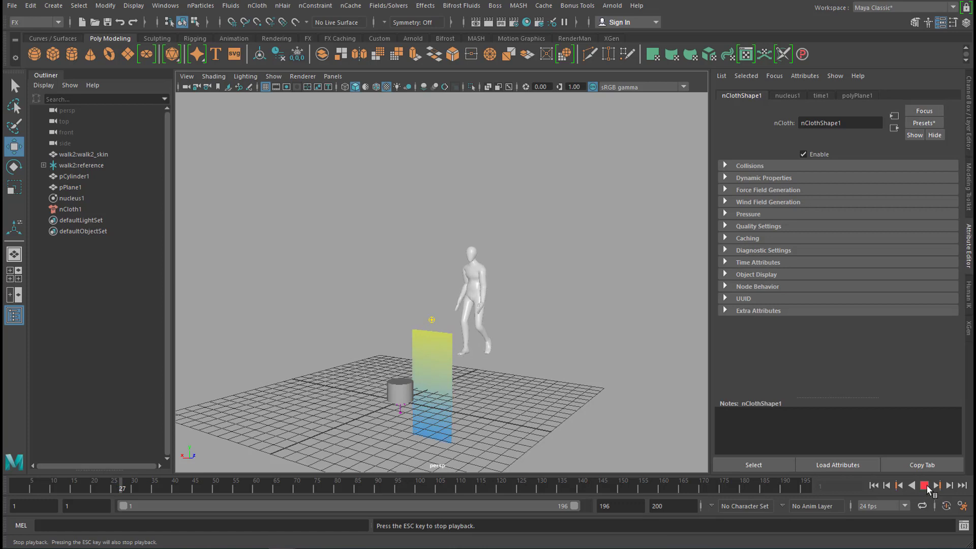
click(923, 485)
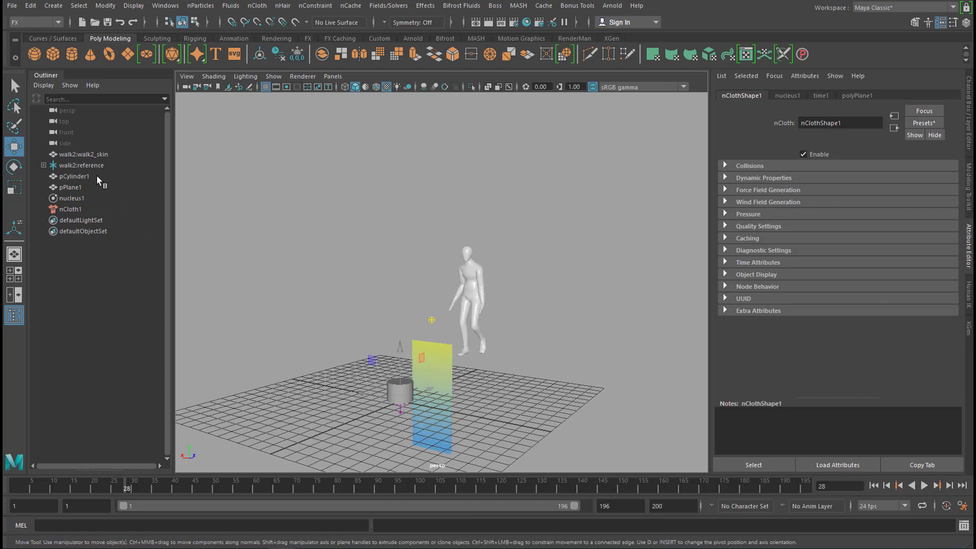
click(71, 197)
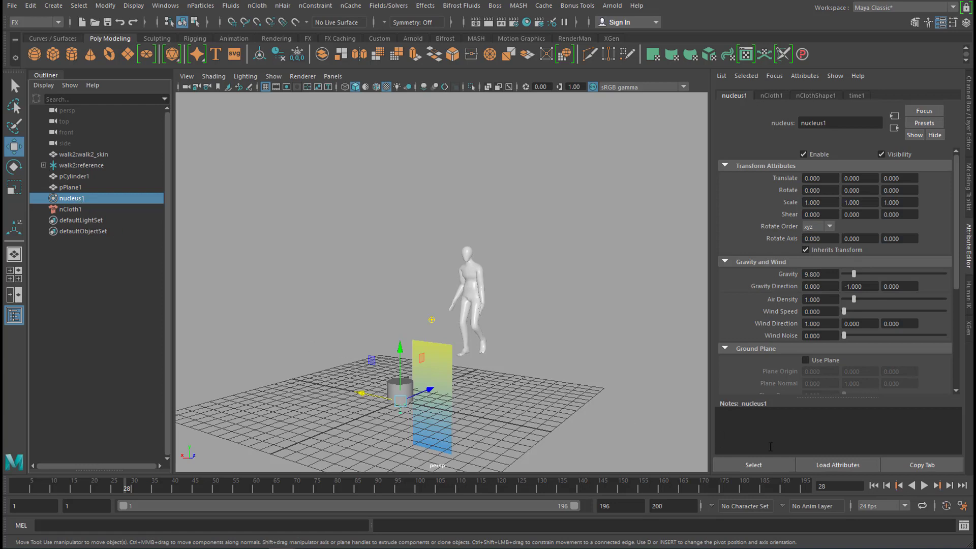
Step: Select the cloth plane and enter Vertex mode to pick its top row
click(890, 486)
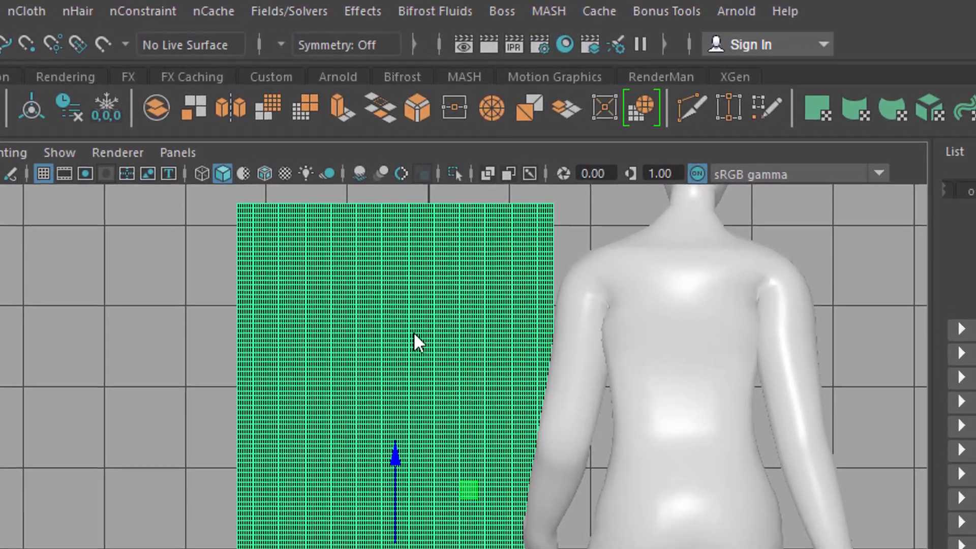
right_click(417, 341)
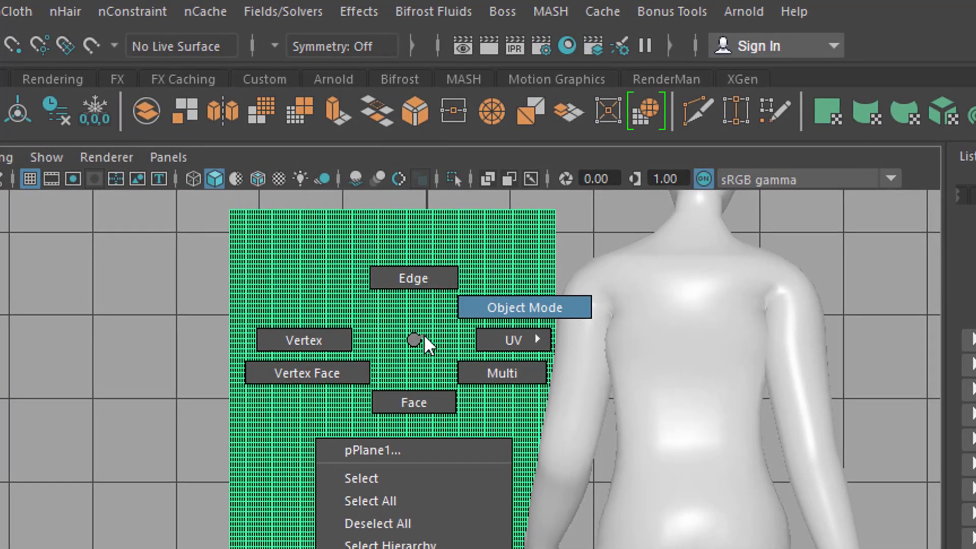
click(523, 306)
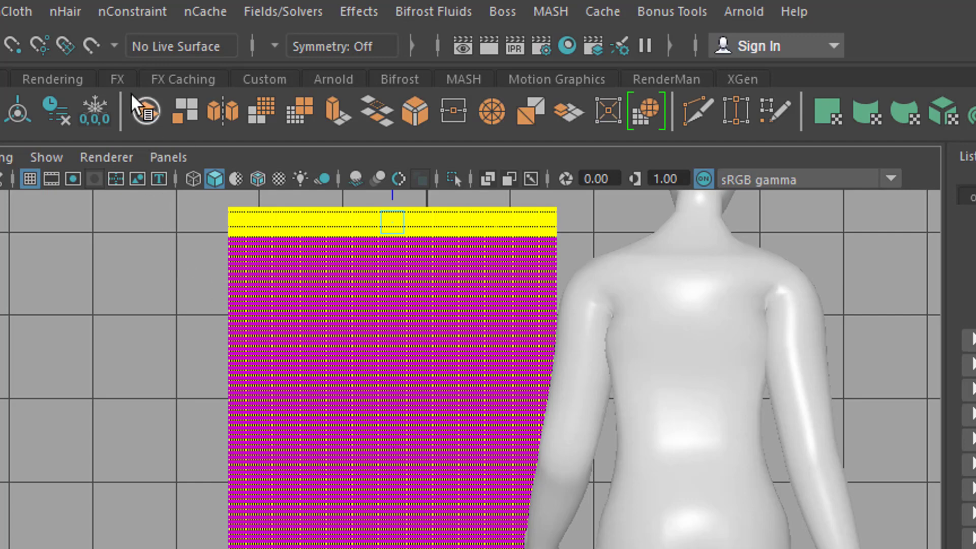
Step: Apply an nConstraint Transform Constraint to the selected top-edge vertices
click(131, 12)
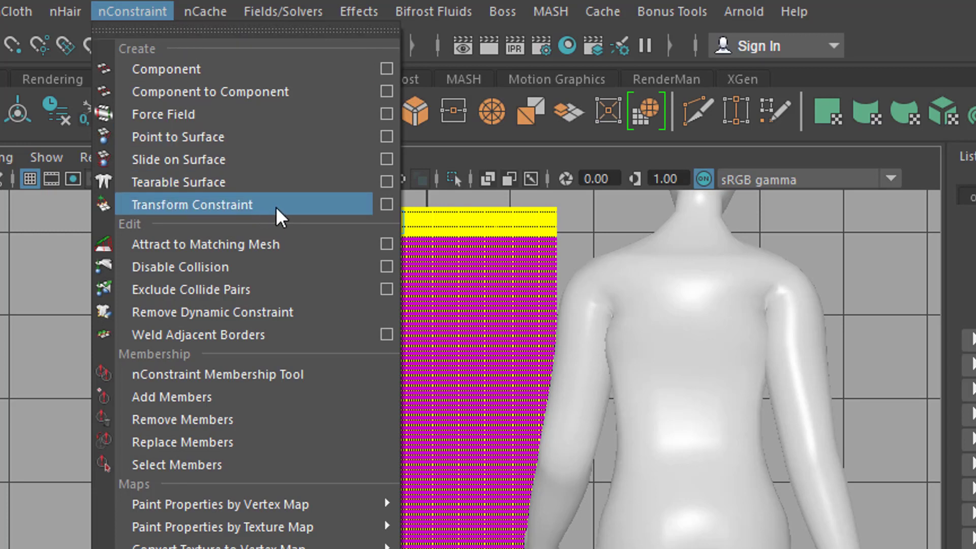
mouse_move(205, 77)
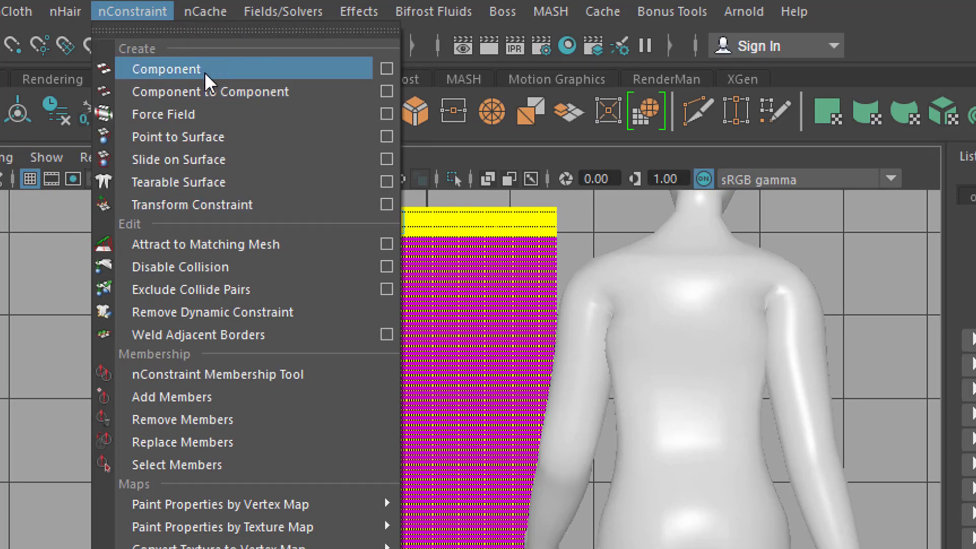
mouse_move(268, 204)
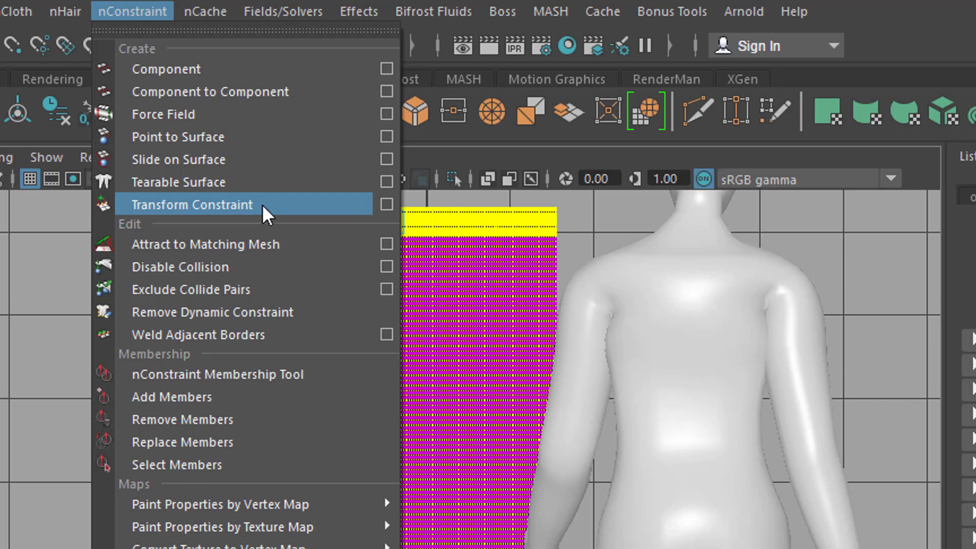
click(196, 204)
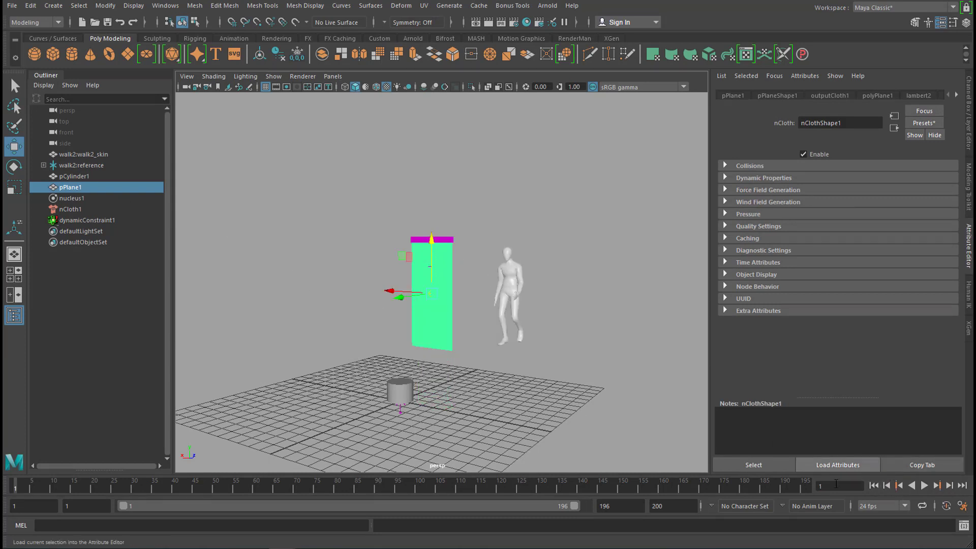
mouse_move(355, 308)
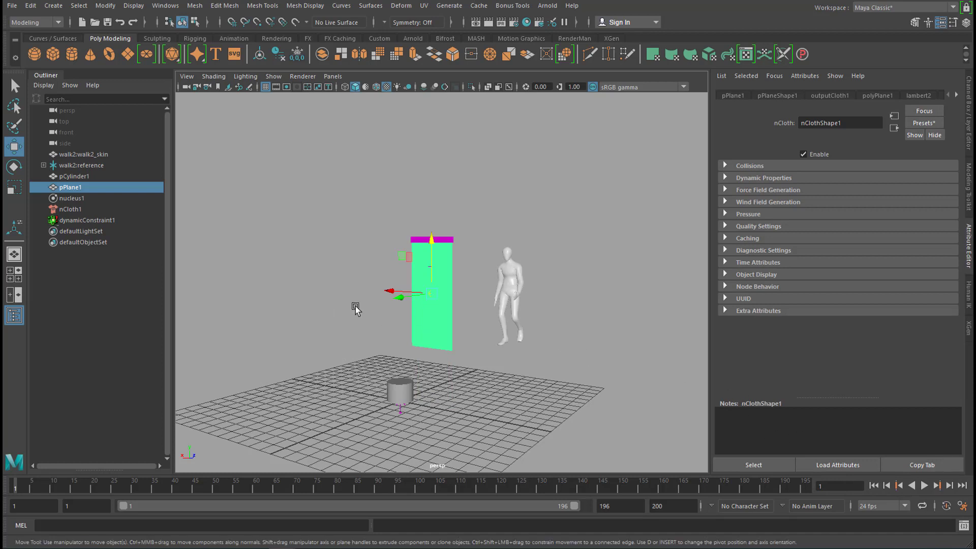
Step: Select nCloth1 in the Outliner together with walk2:walk2_skin
click(70, 208)
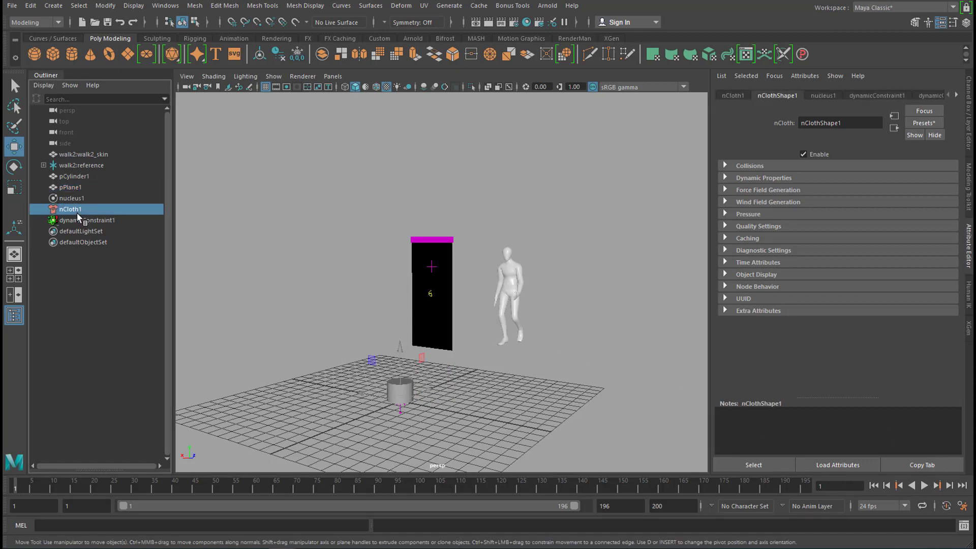
mouse_move(91, 162)
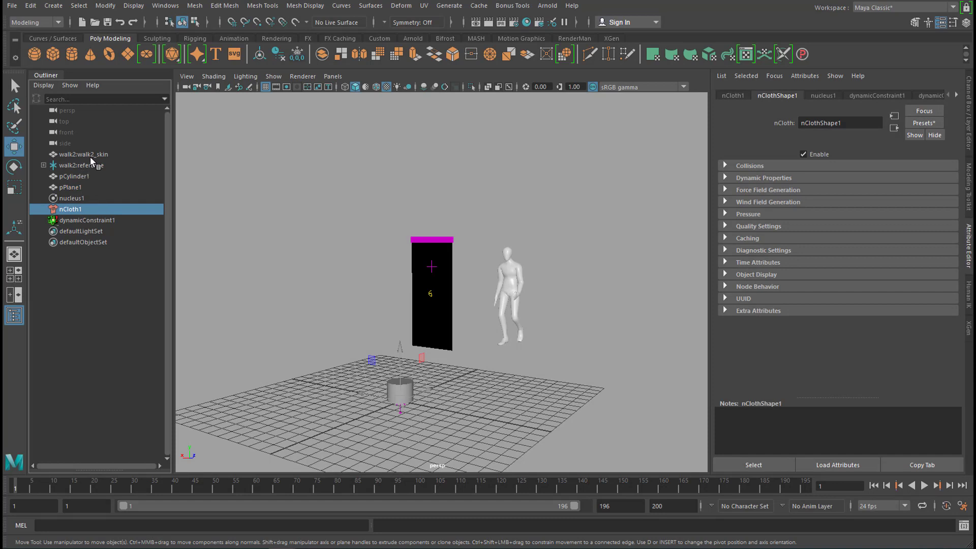
mouse_move(94, 162)
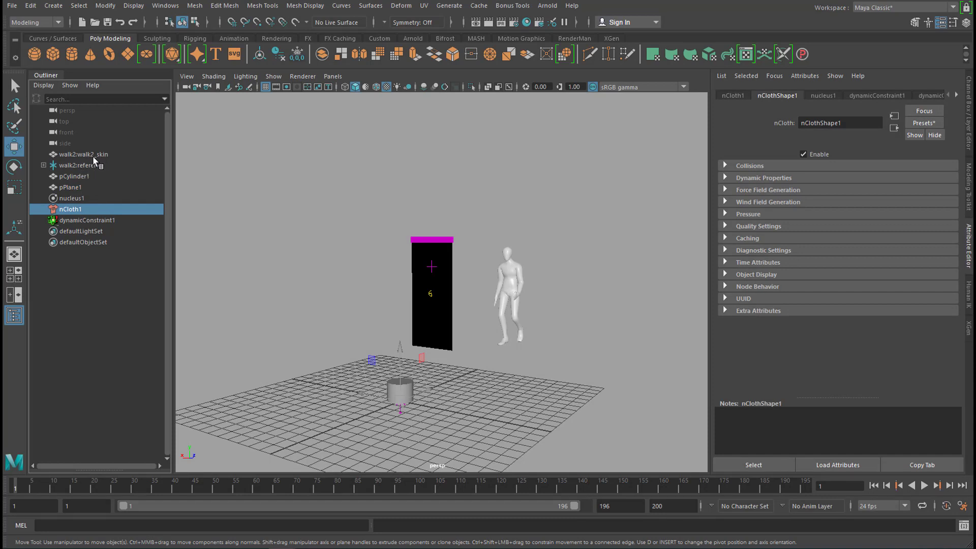
click(81, 154)
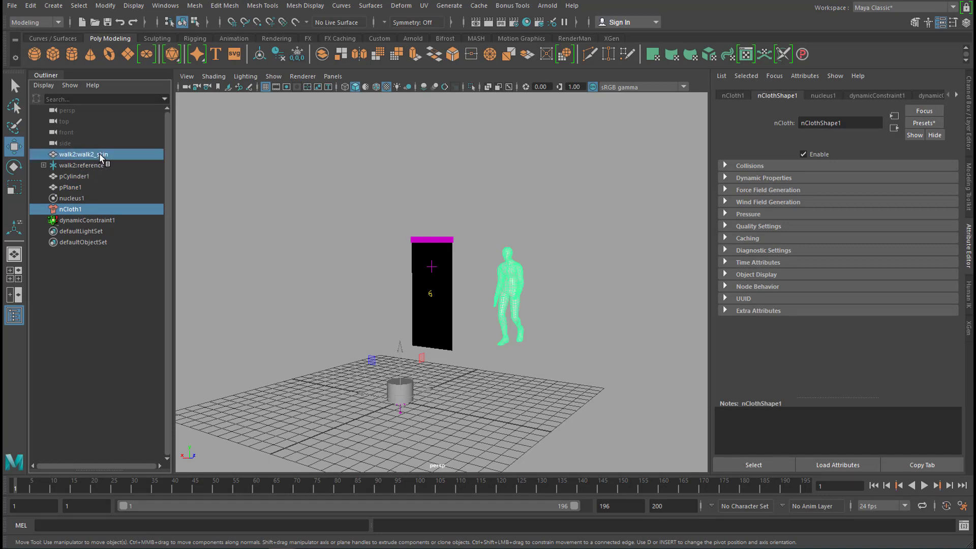
click(82, 153)
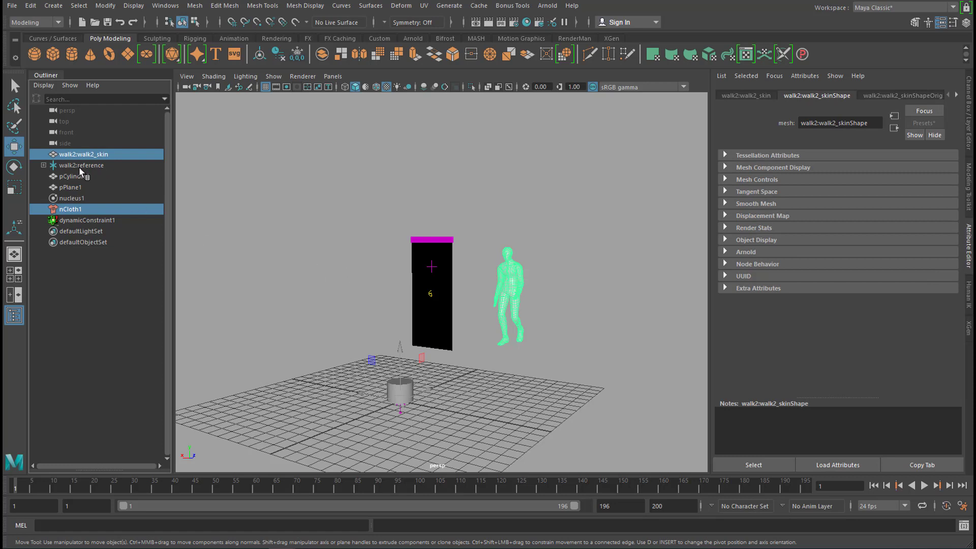
mouse_move(100, 171)
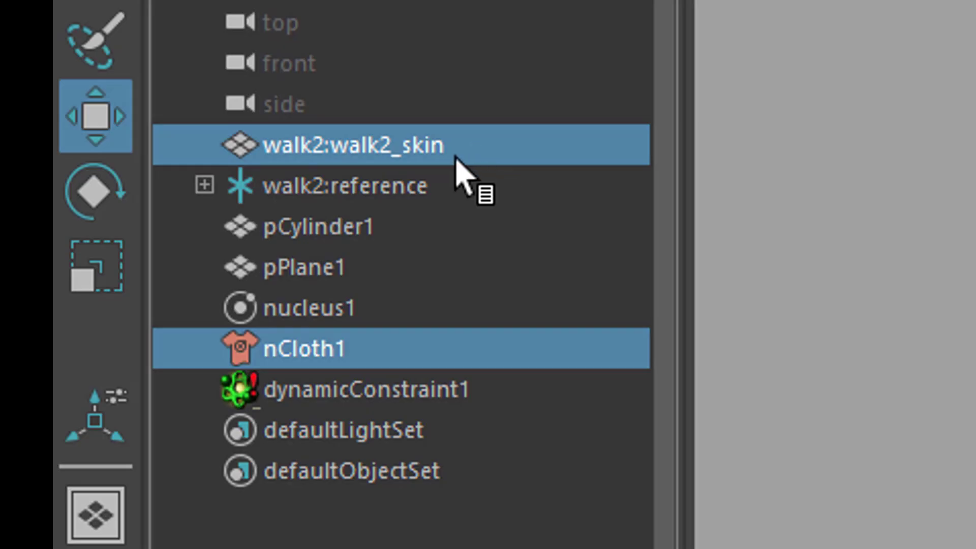
mouse_move(470, 224)
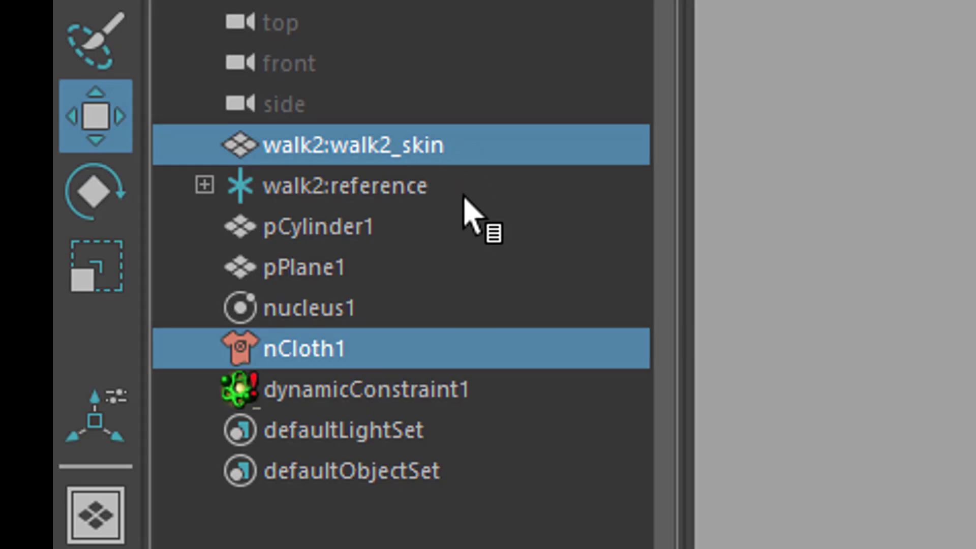
mouse_move(575, 150)
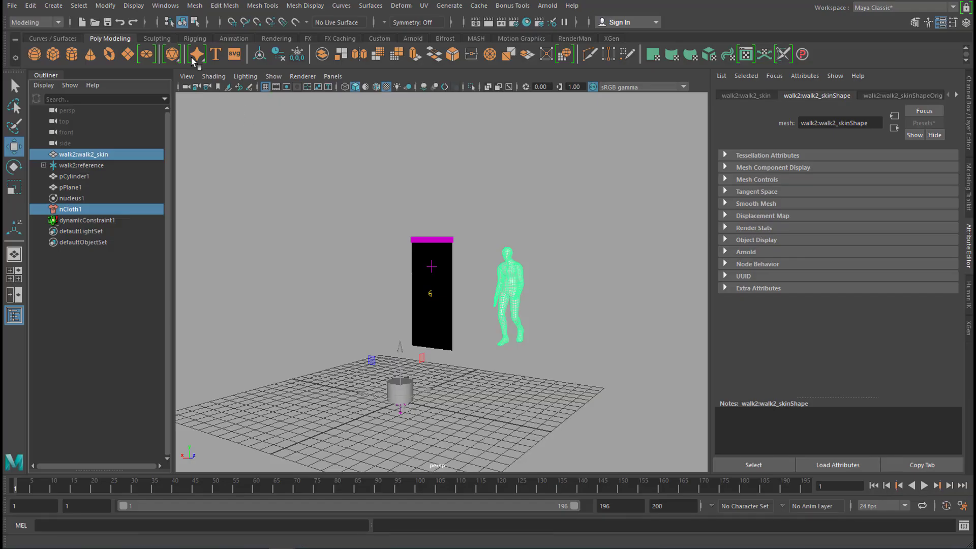
Step: Make walk2_skin a passive collider via nCloth > Create Passive Collider in the FX set
click(34, 22)
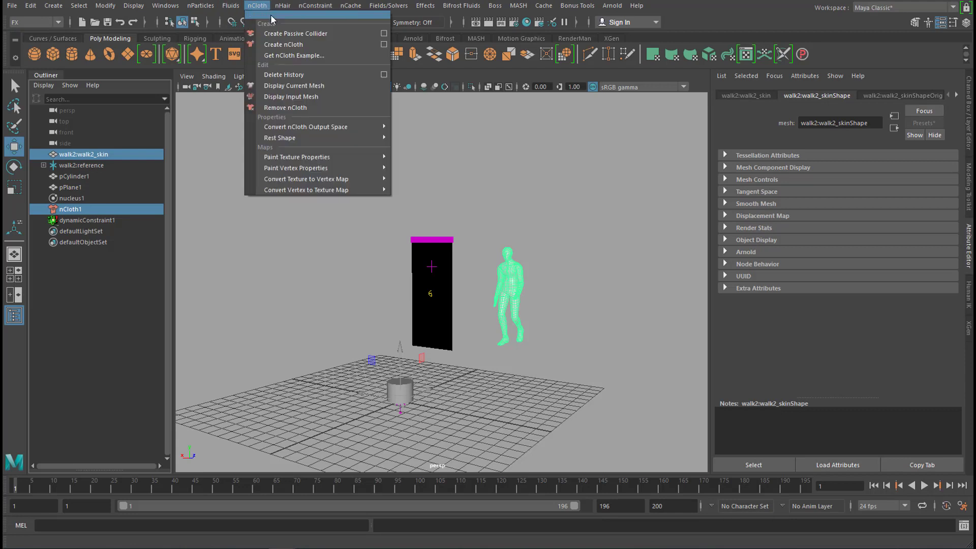
mouse_move(295, 33)
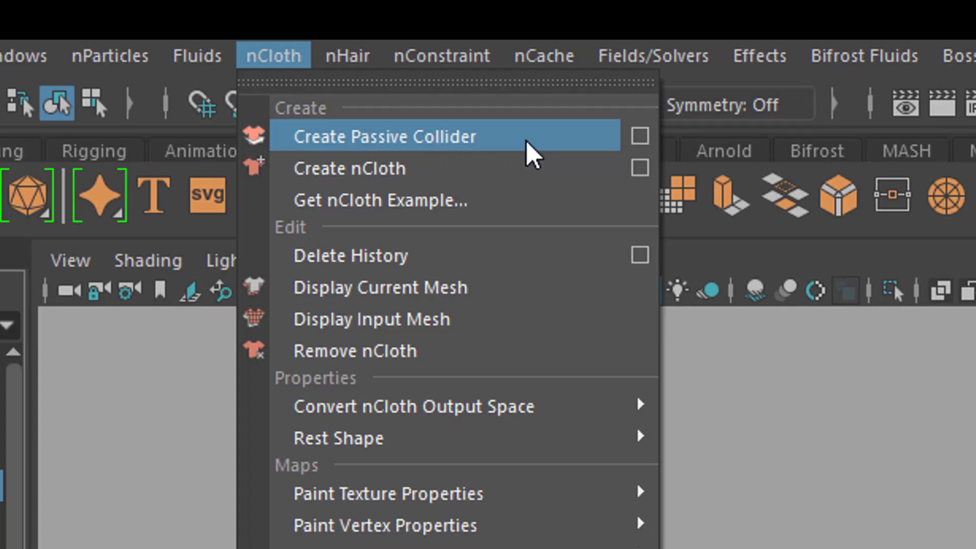
mouse_move(519, 156)
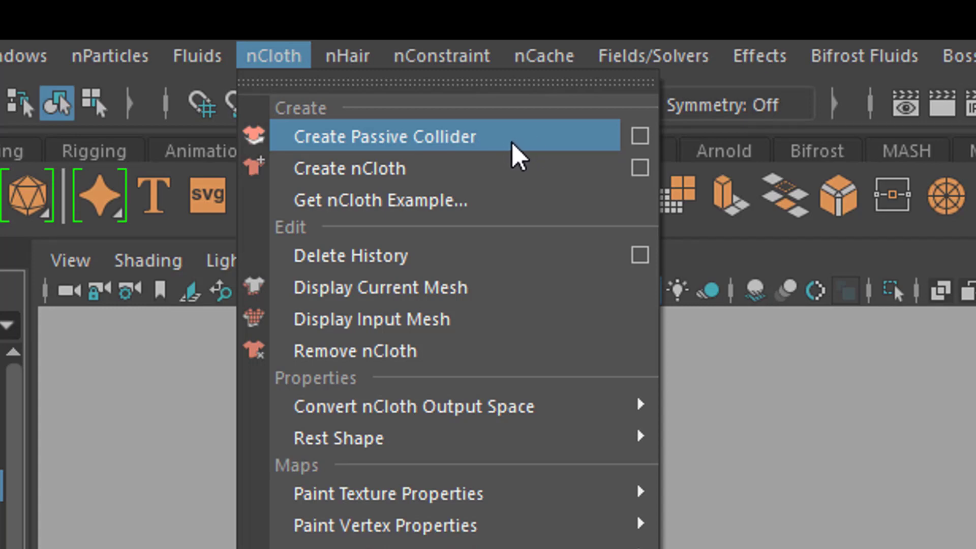
click(384, 137)
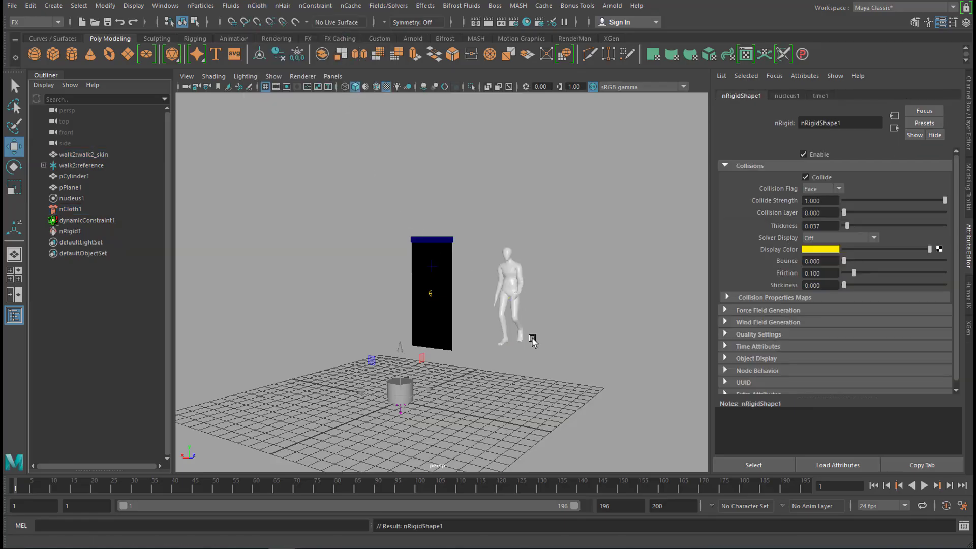
mouse_move(520, 288)
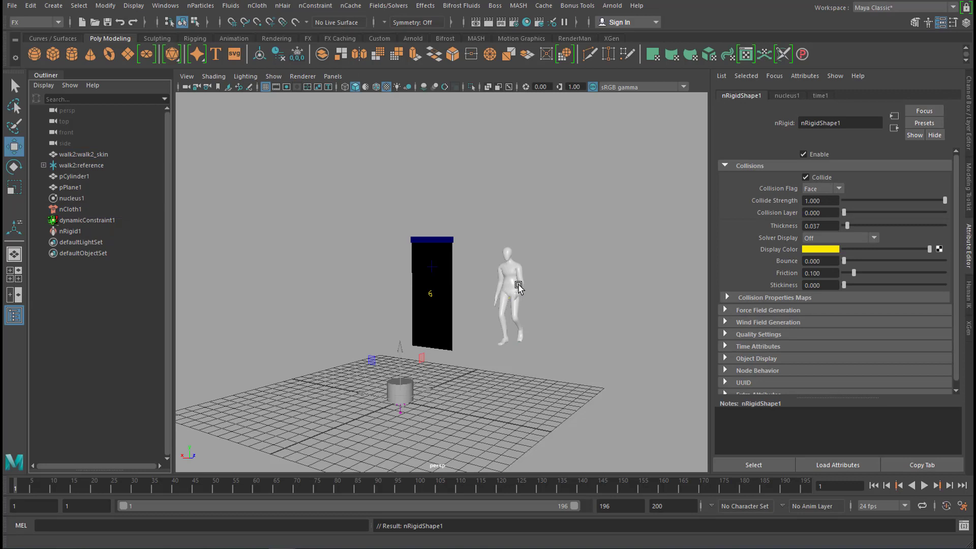
mouse_move(522, 282)
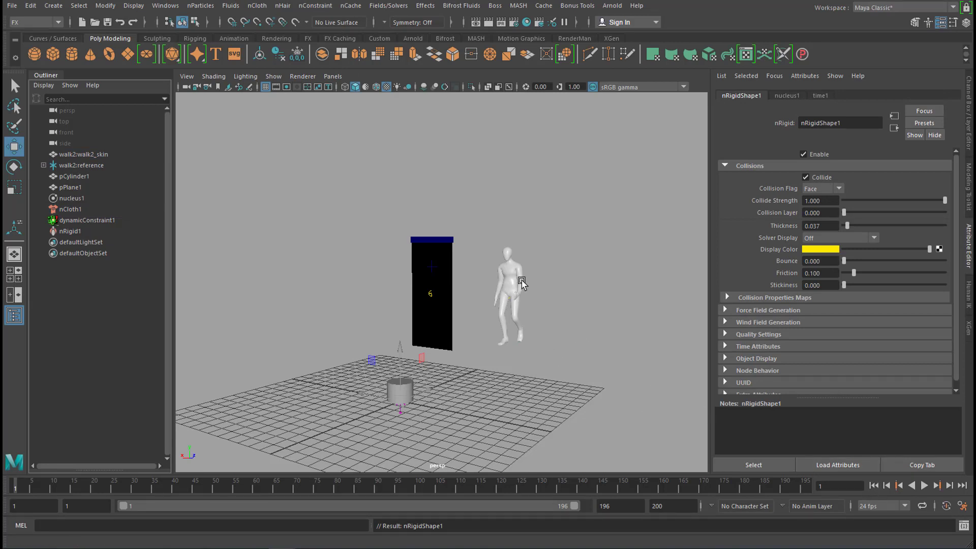
mouse_move(441, 273)
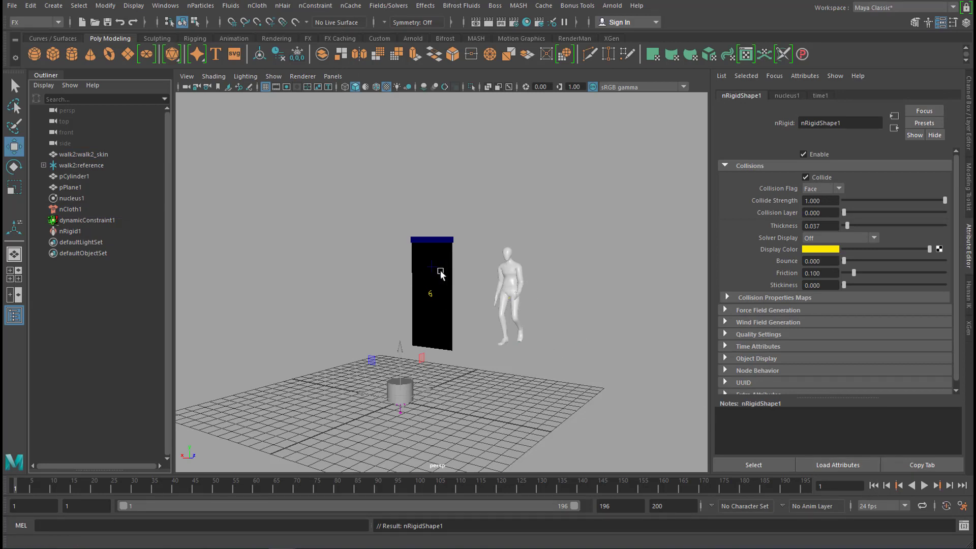
mouse_move(936, 485)
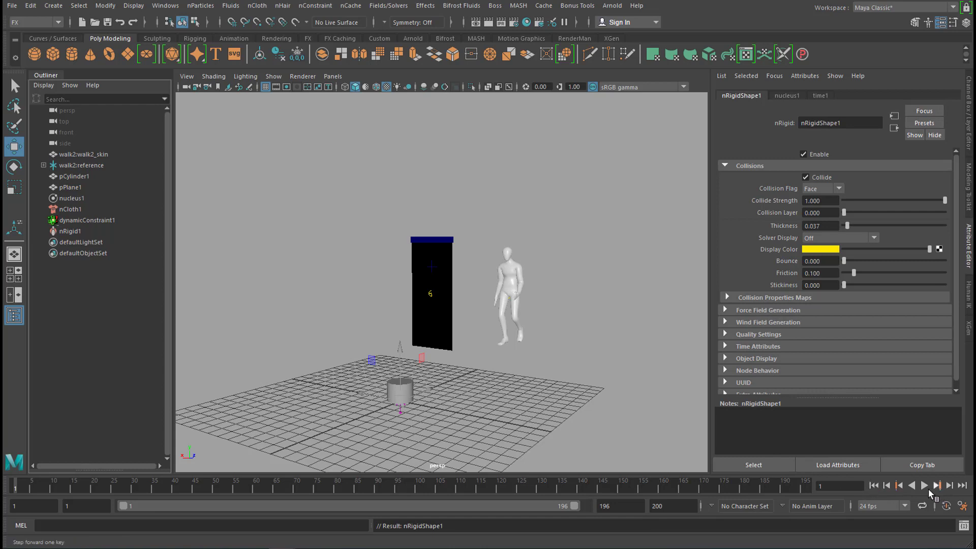
Step: Step frame by frame, then play back the figure walking into the hanging nCloth
click(924, 485)
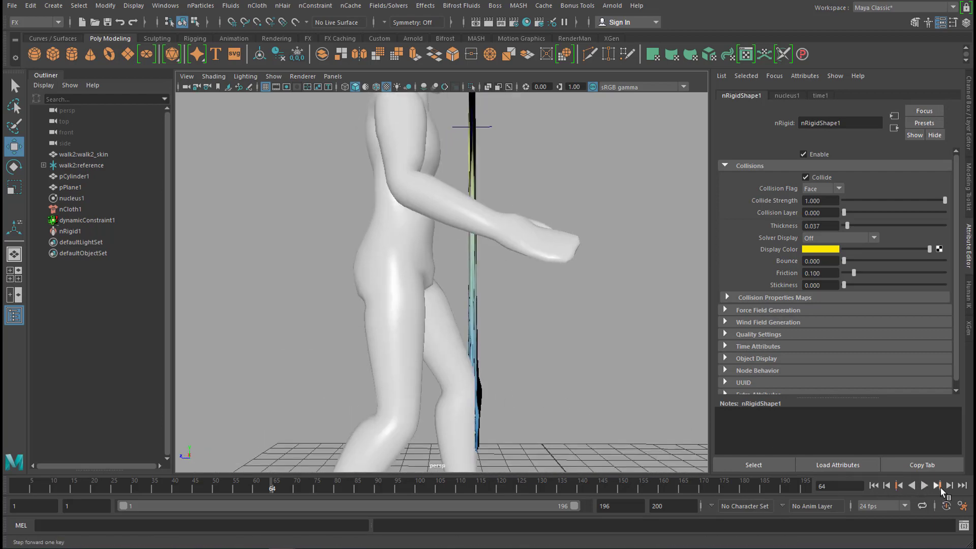
click(923, 485)
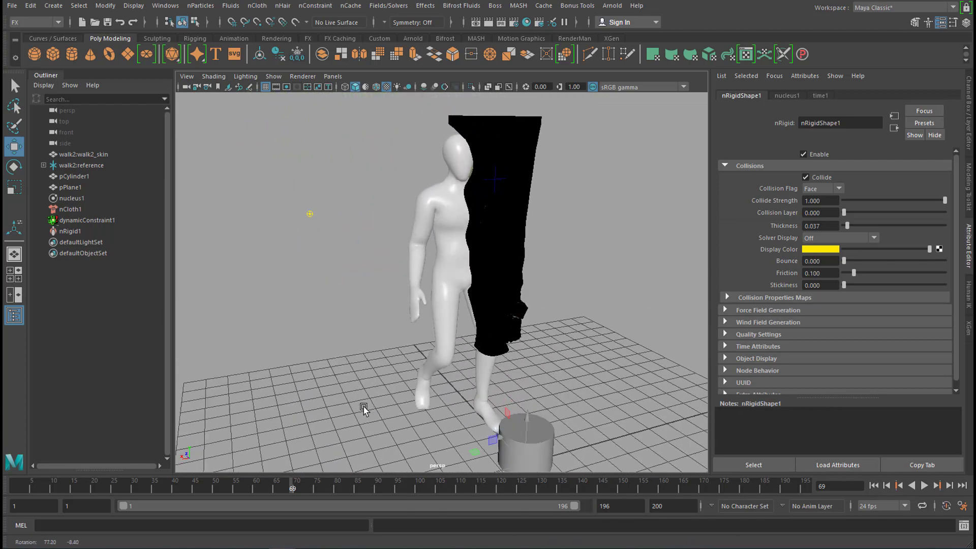
click(924, 485)
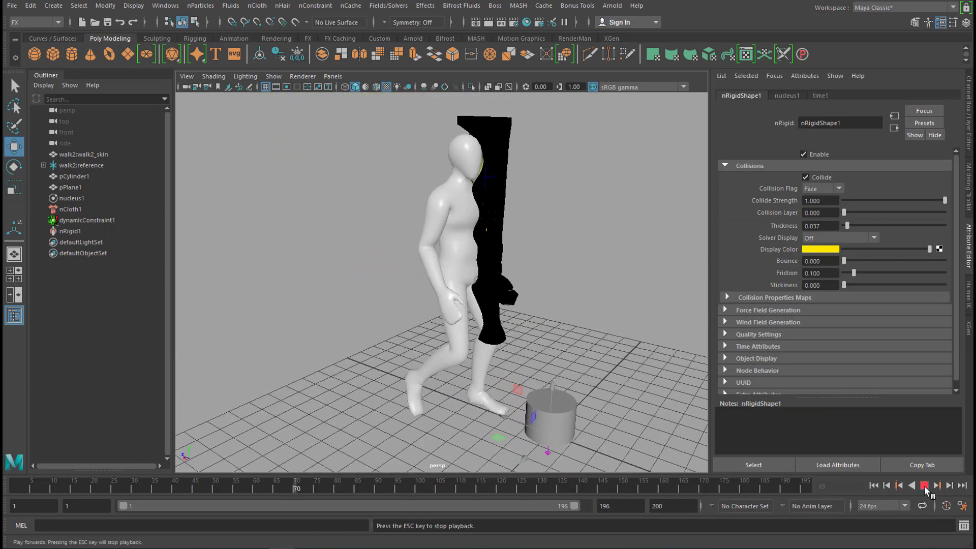
click(923, 485)
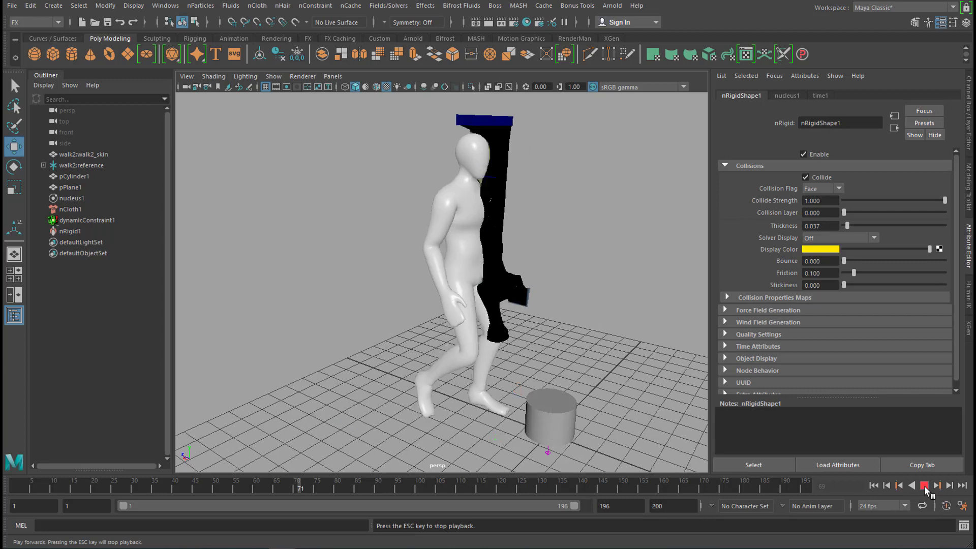